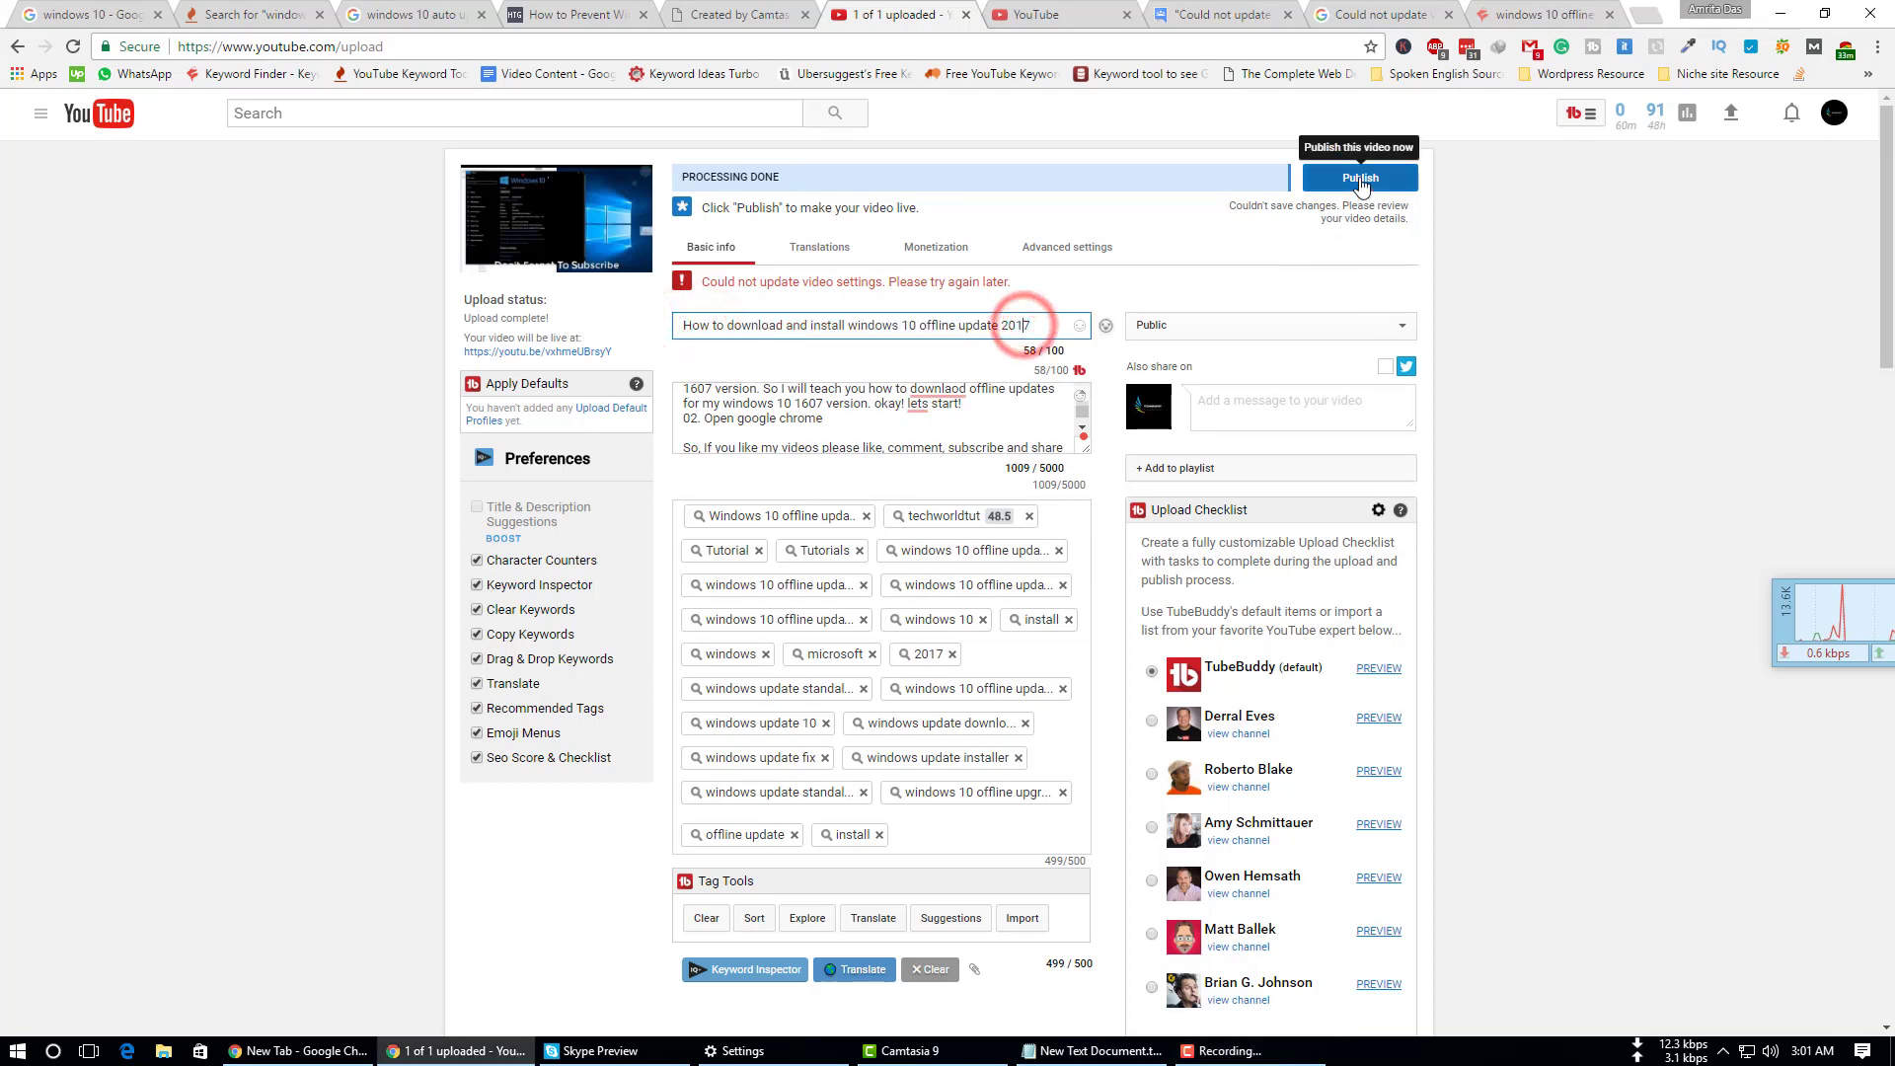
Step: Publish the Windows 10 offline update video and wait for its share page
{"action": "left_click", "coordinate": [1358, 178]}
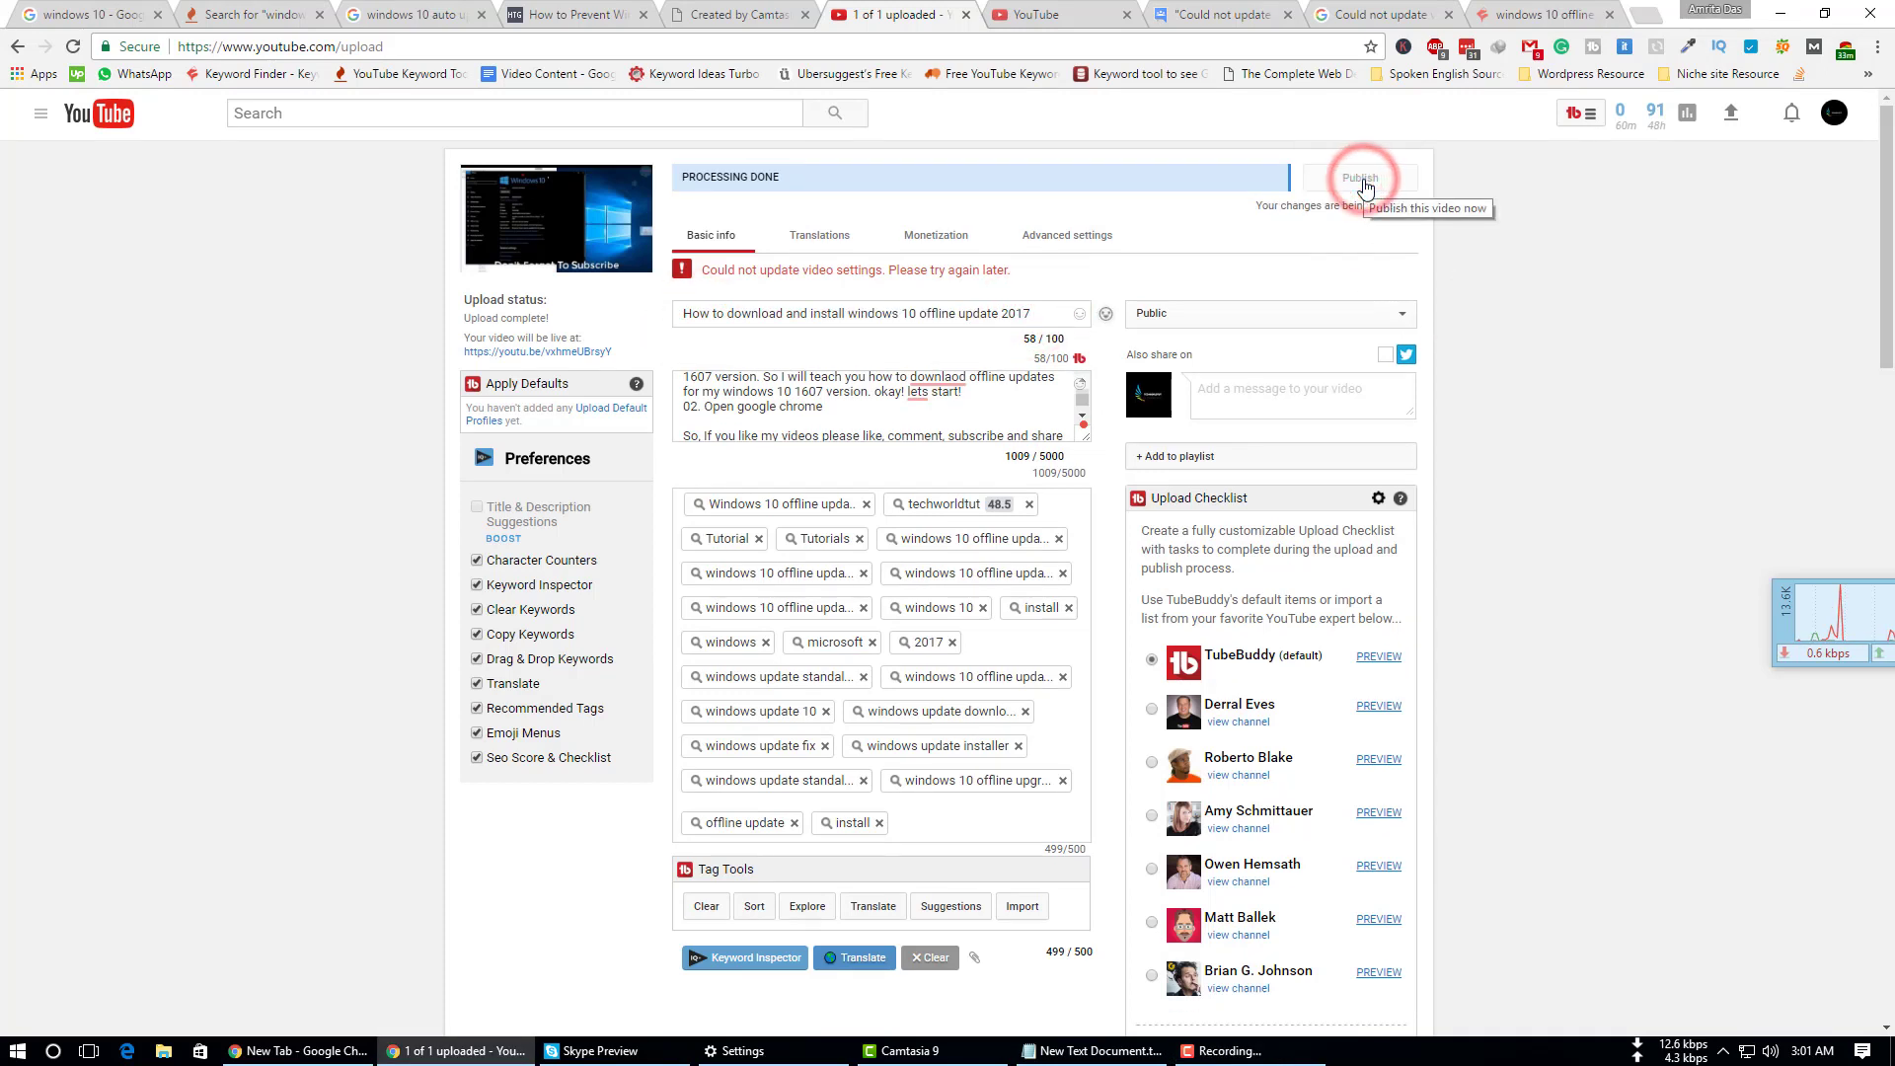
{"action": "left_click", "coordinate": [1360, 177]}
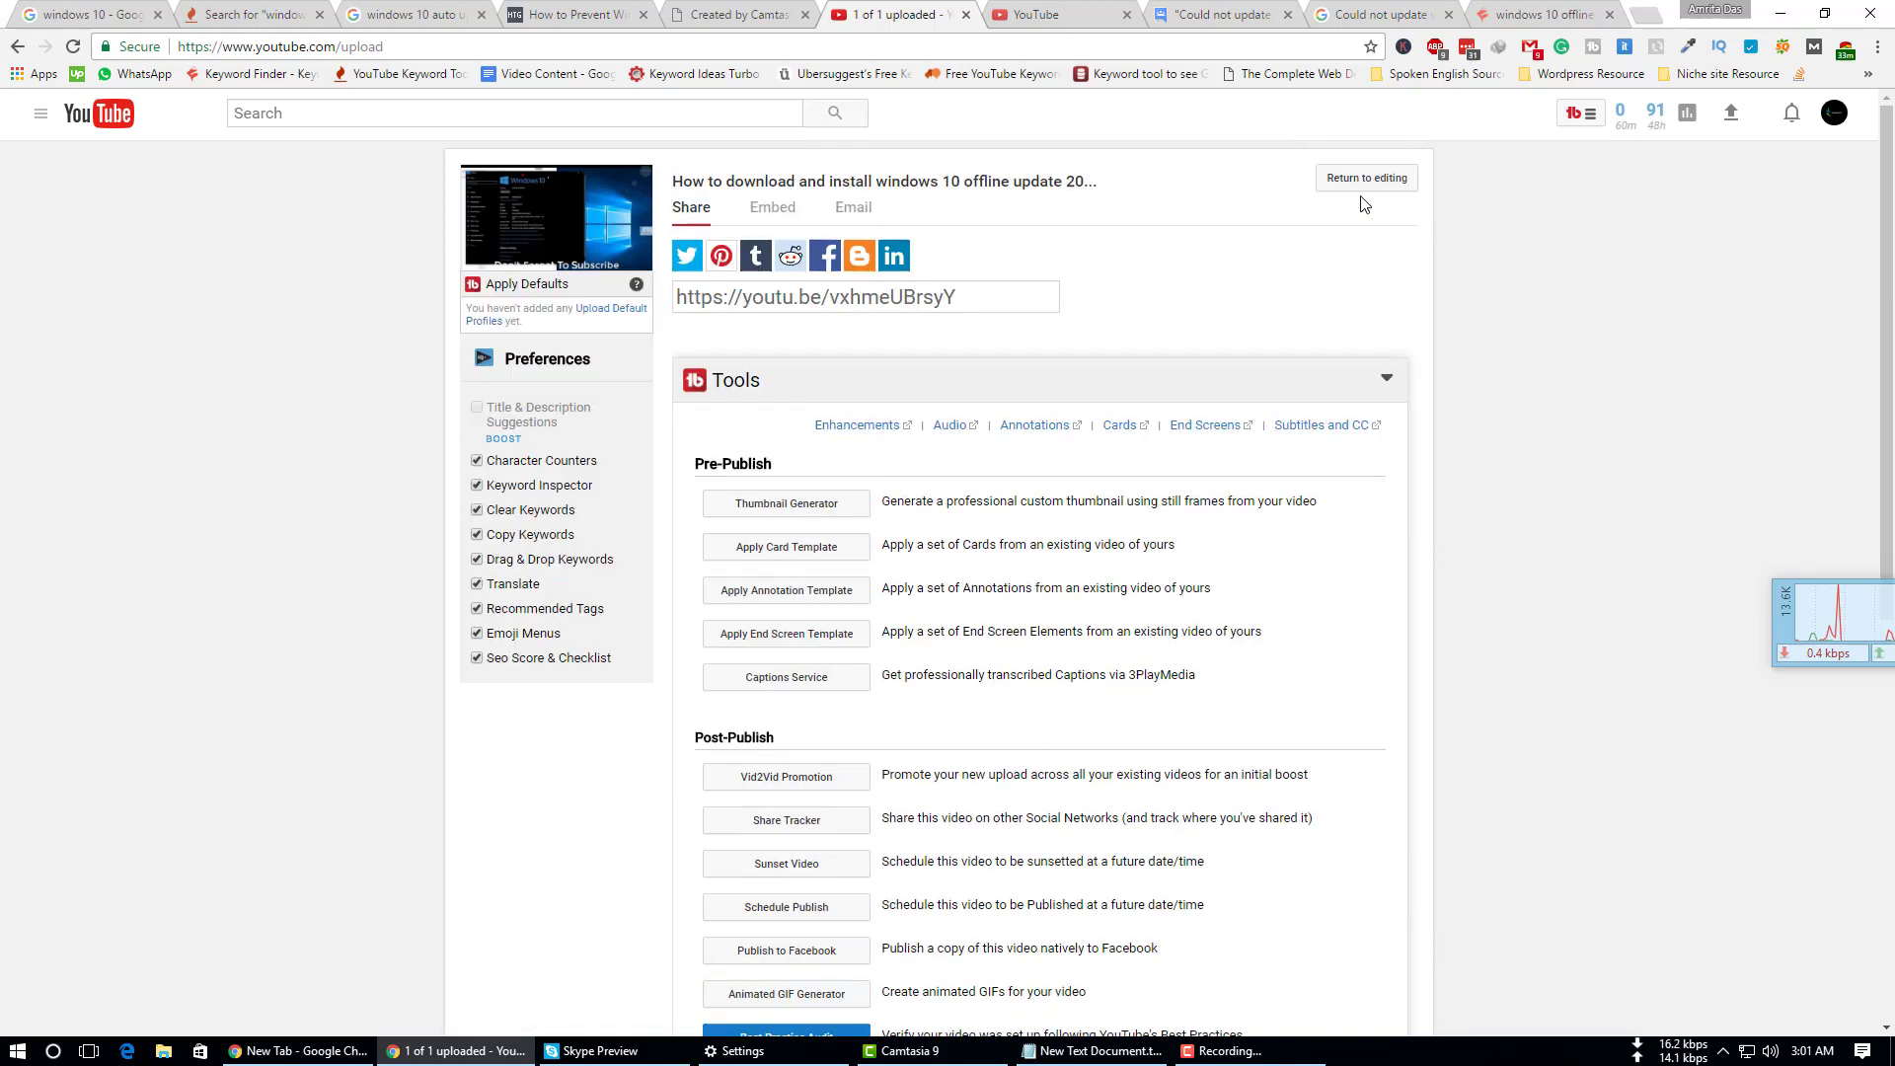
Step: Return to the video's Info & Settings page and start editing the title
{"action": "left_click", "coordinate": [1366, 178]}
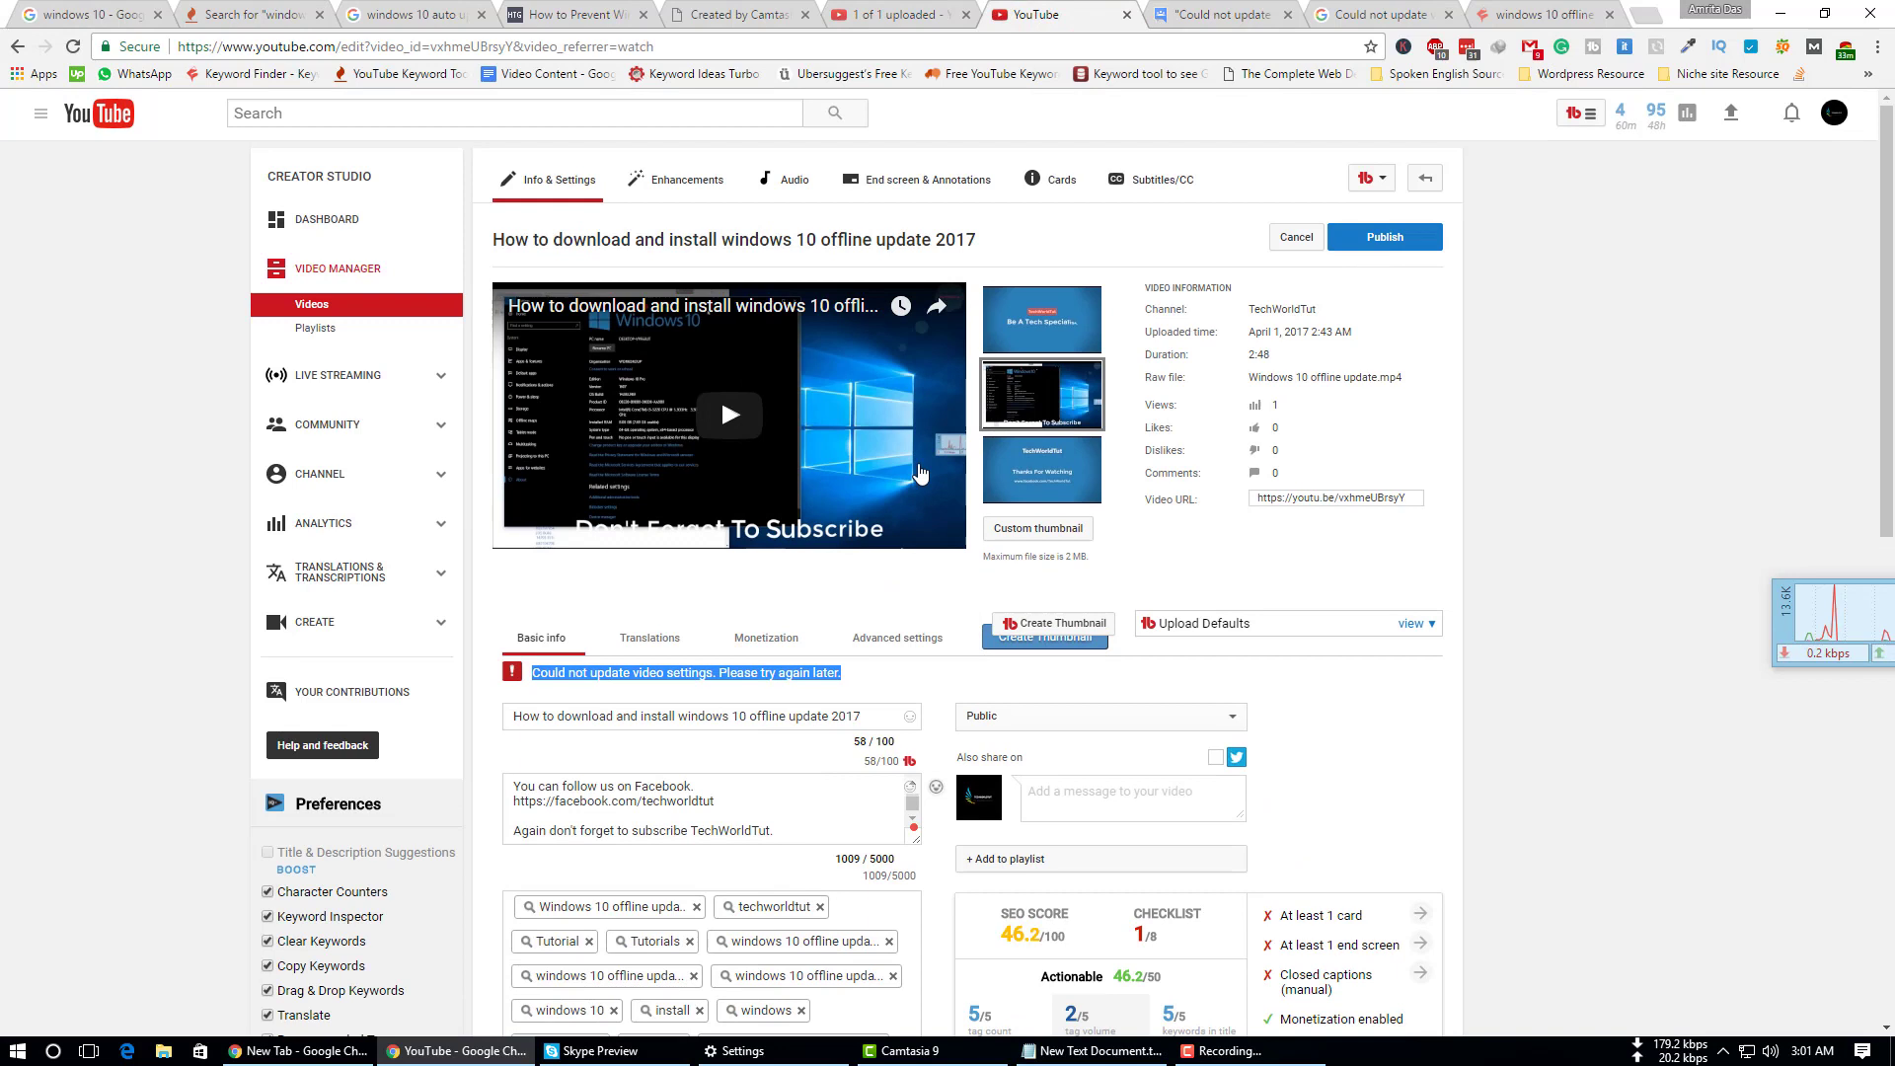
{"action": "mouse_move", "coordinate": [1060, 625]}
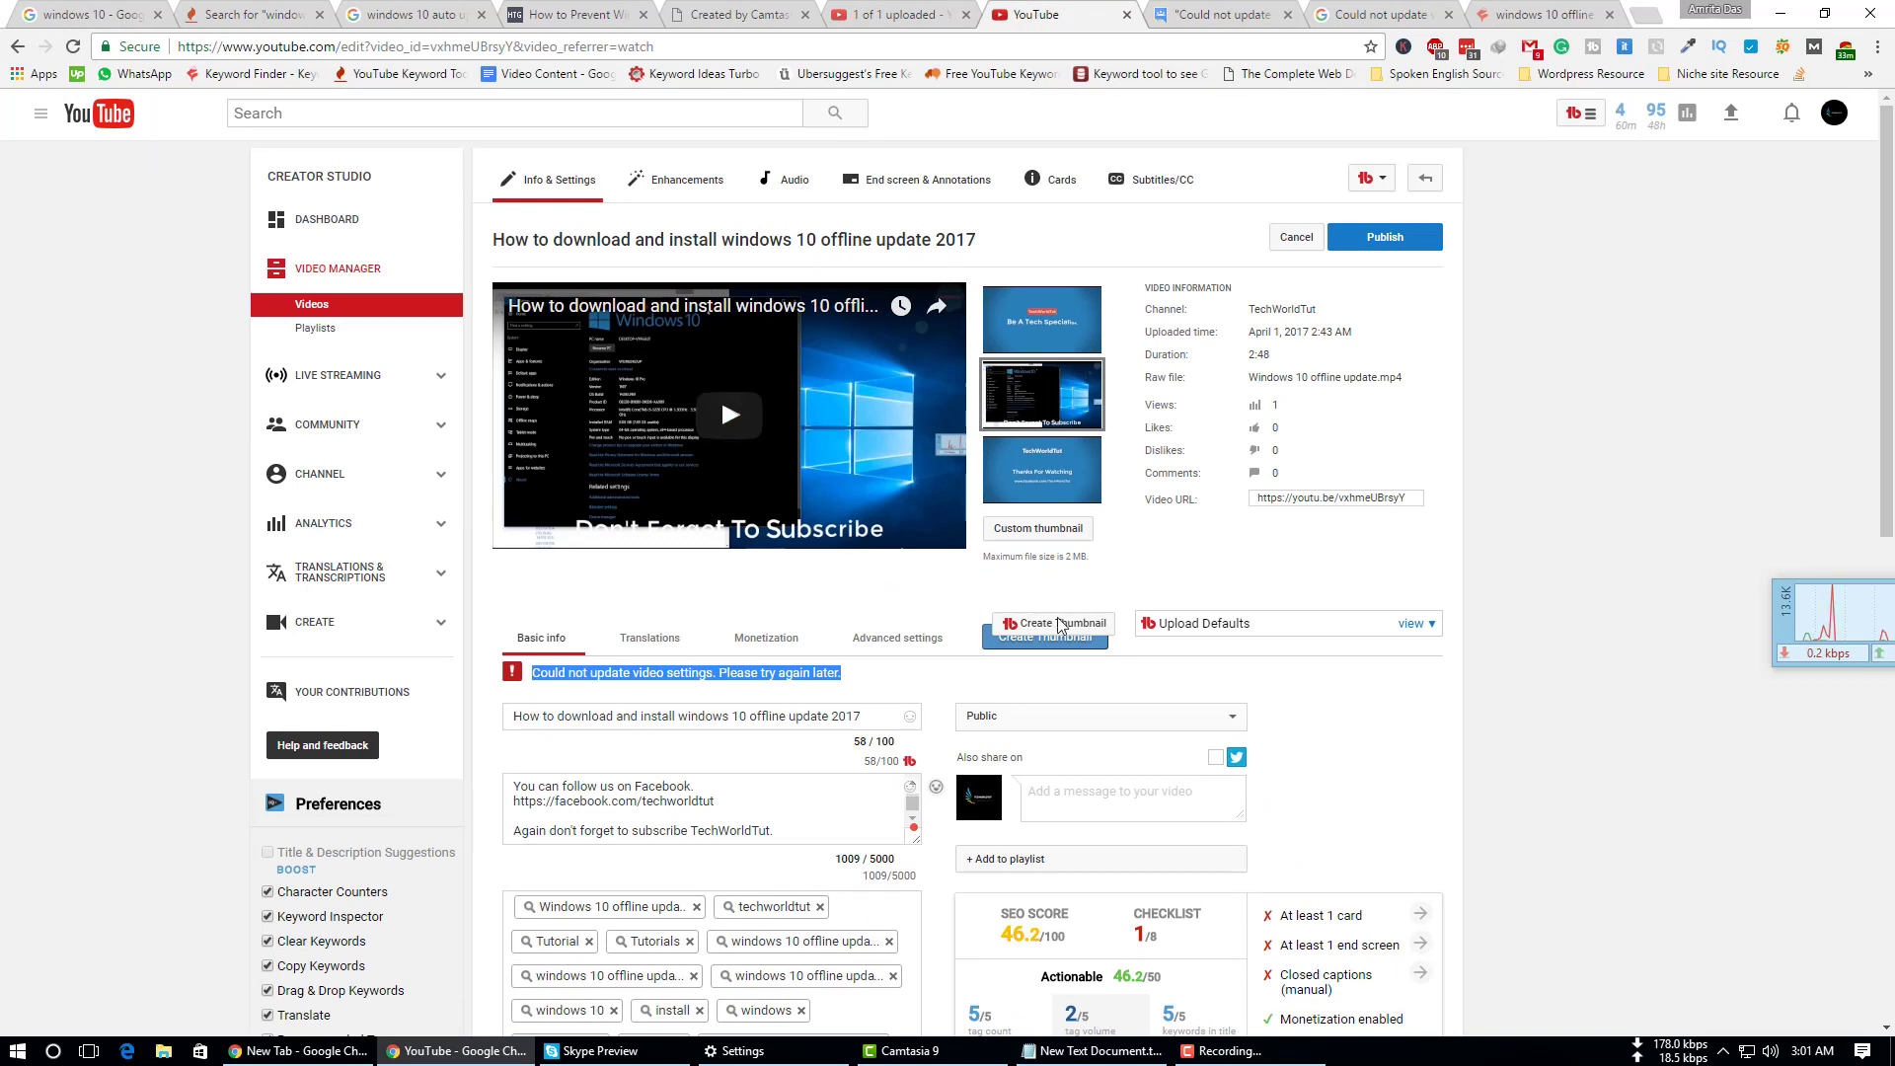
{"action": "left_click", "coordinate": [1383, 237]}
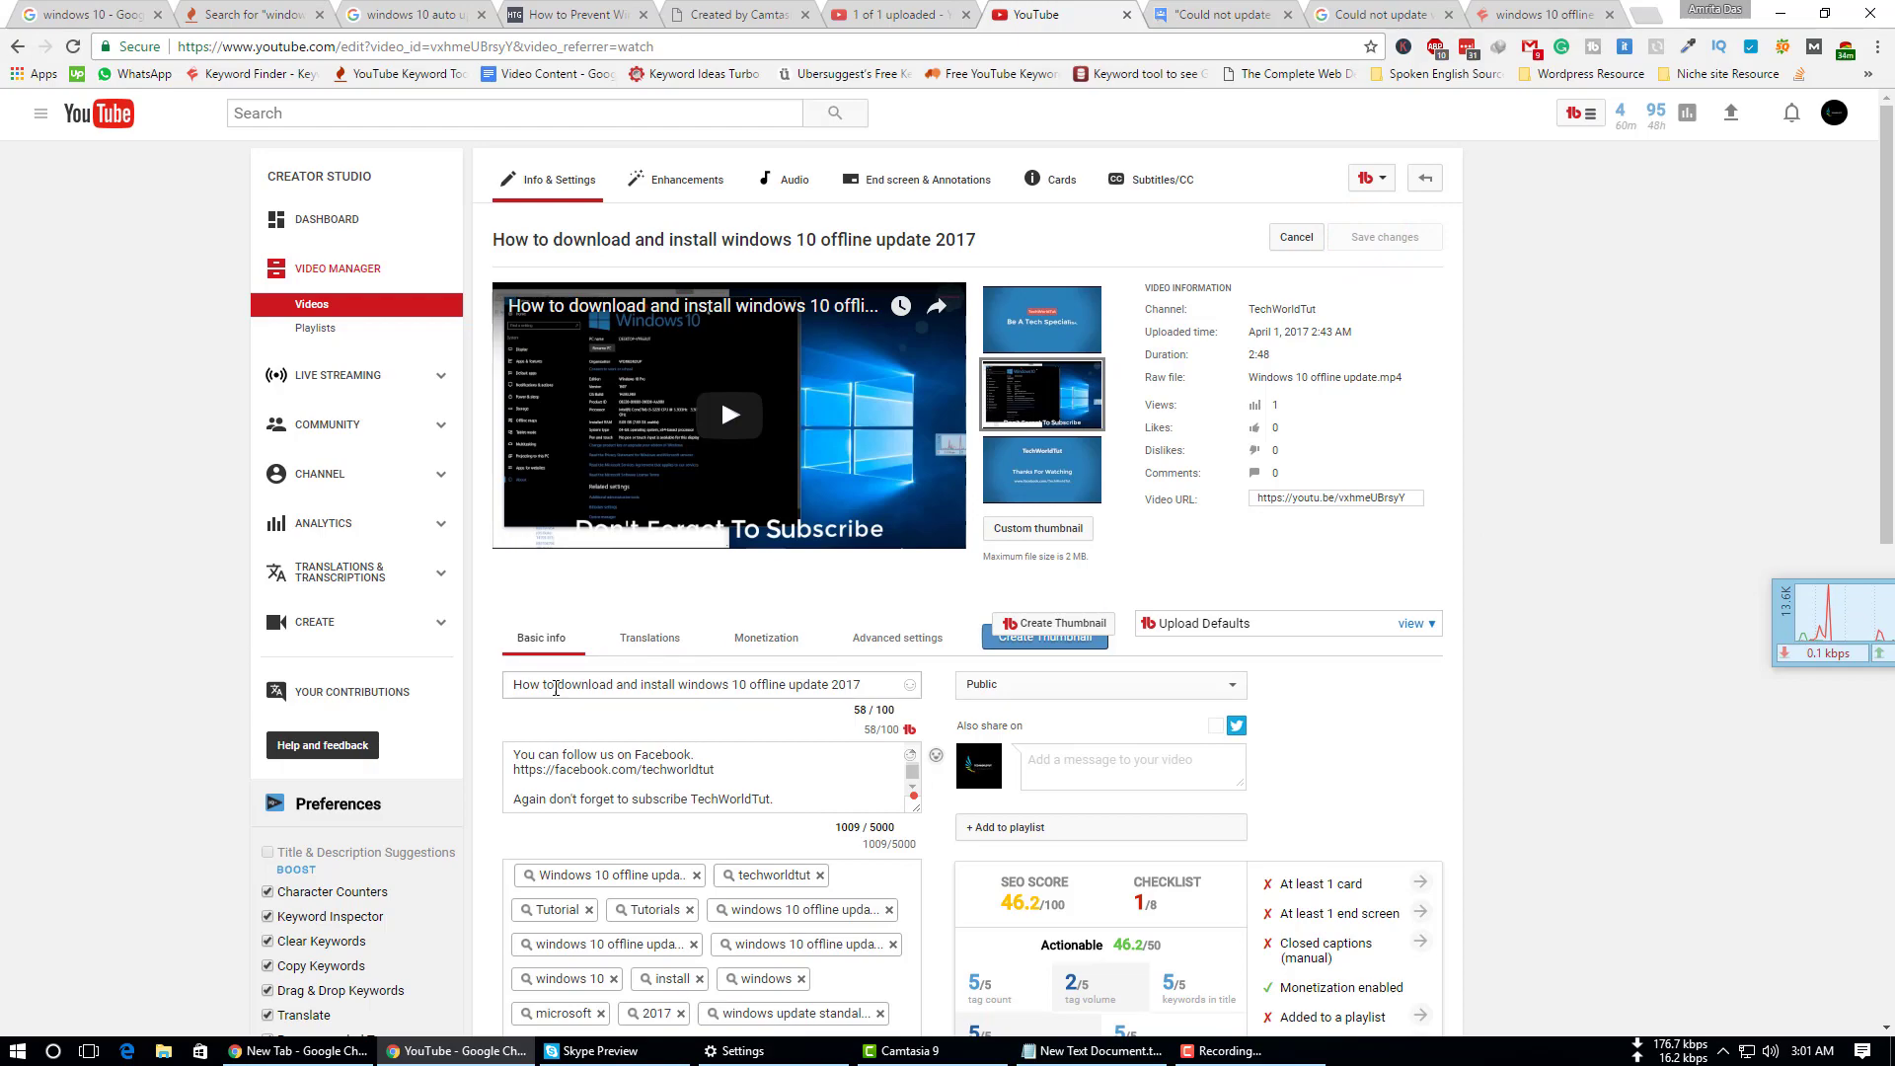
{"action": "left_click", "coordinate": [1220, 15]}
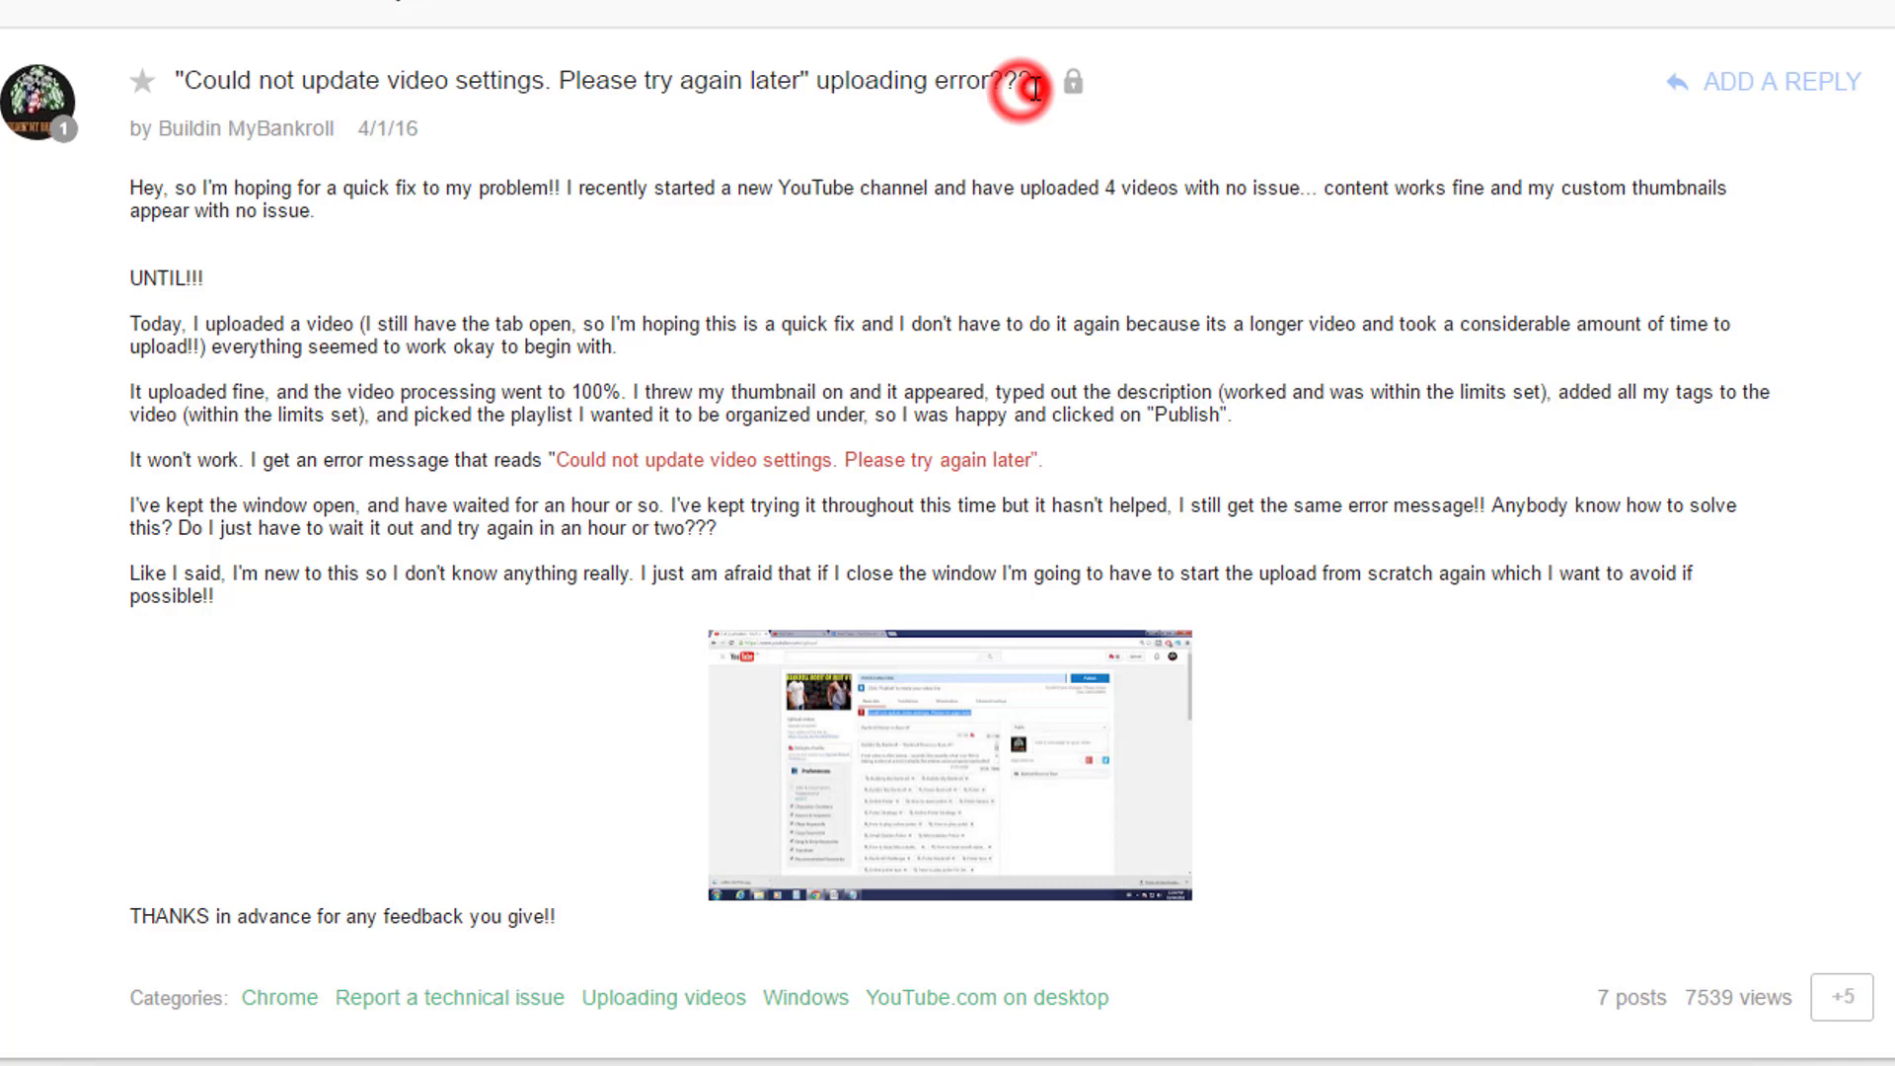
{"action": "mouse_move", "coordinate": [592, 437]}
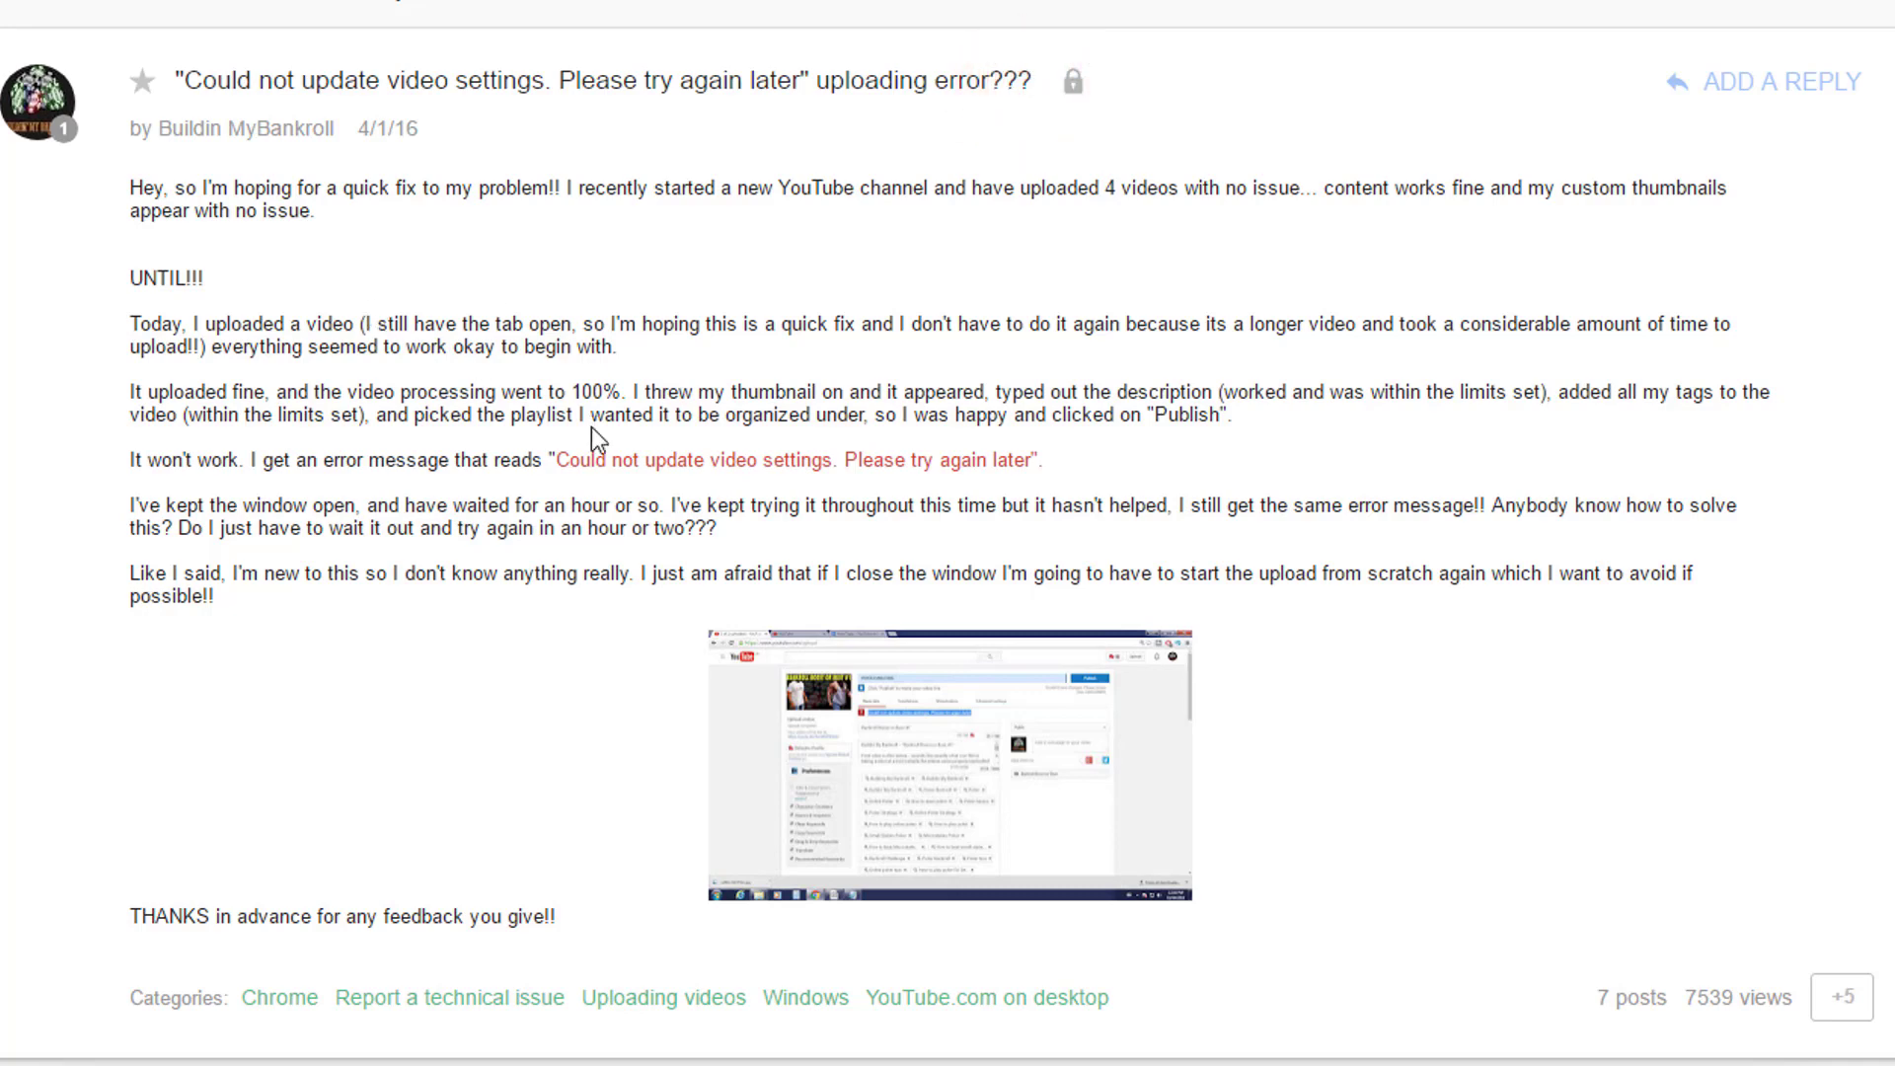
Step: Read the help thread's replies recommending publishing via Video Manager
{"action": "scroll", "scroll_direction": "down", "scroll_amount": 3}
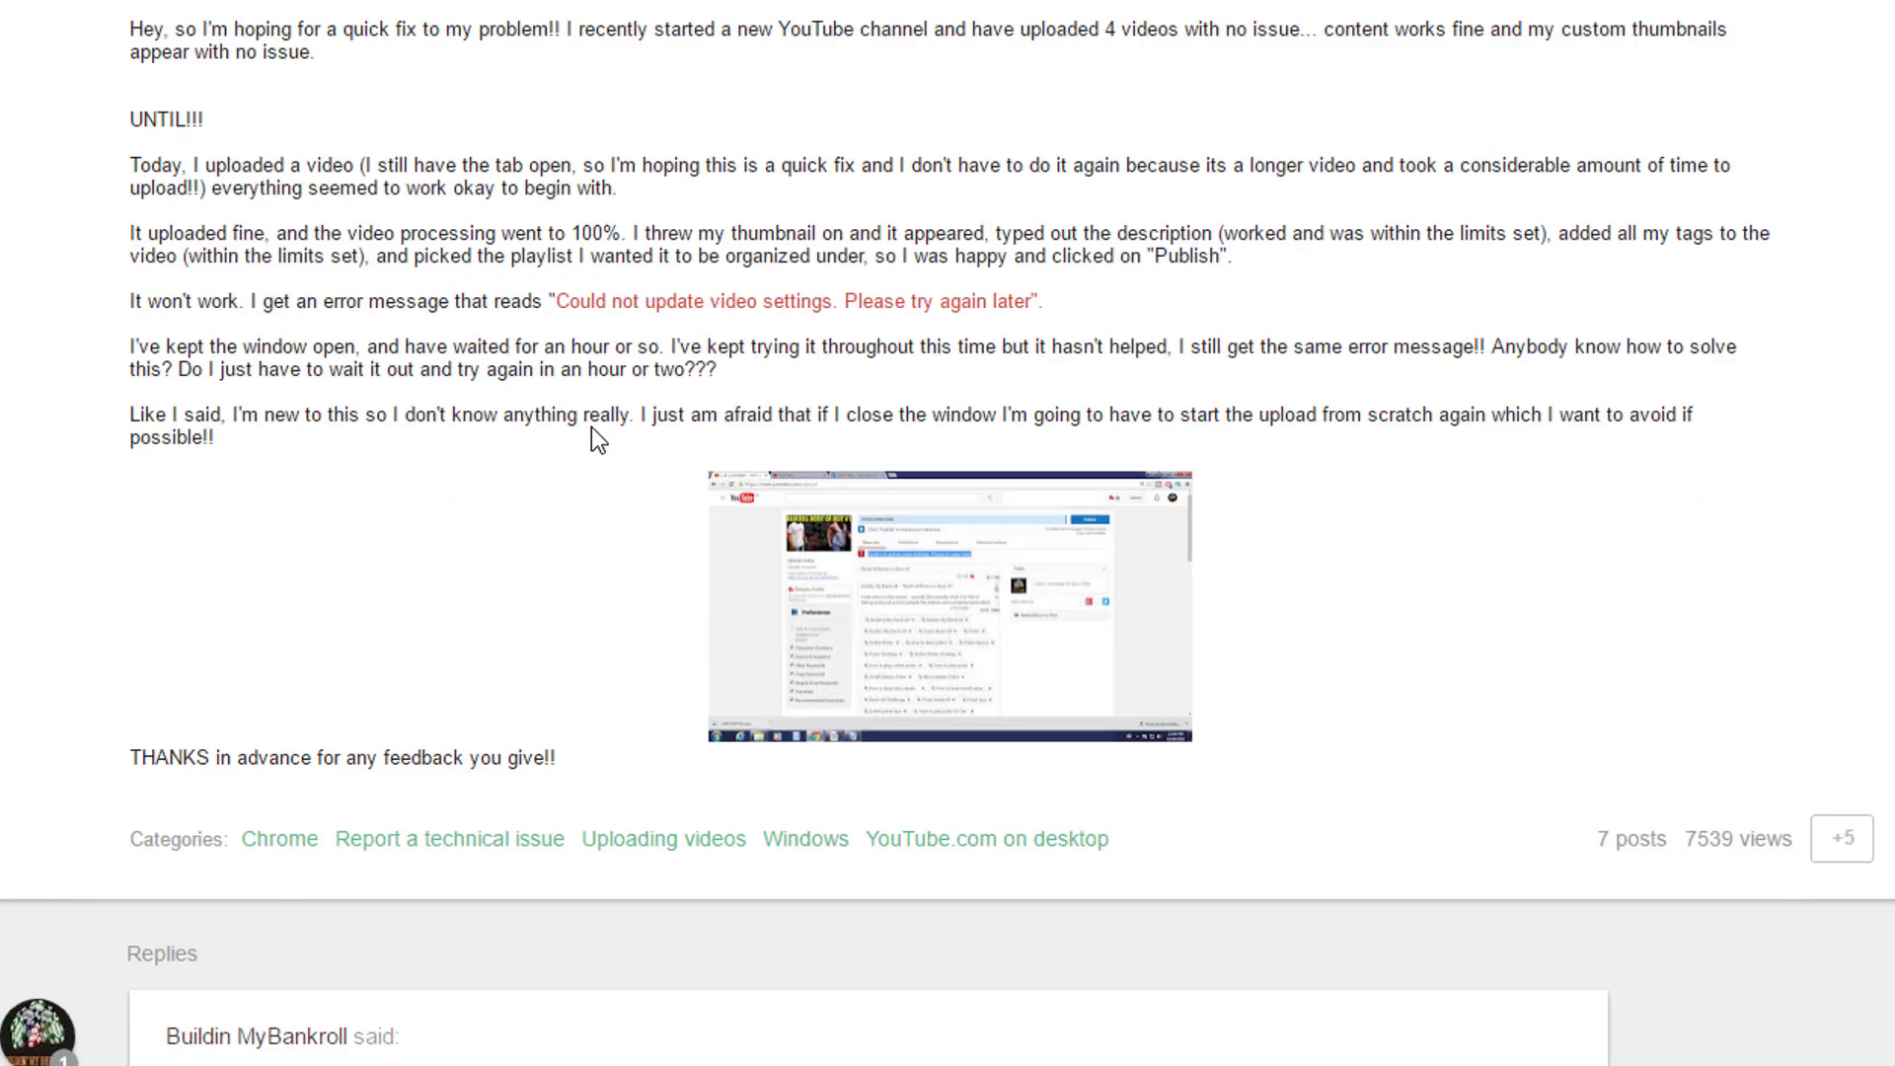
{"action": "scroll", "scroll_direction": "down", "scroll_amount": 3}
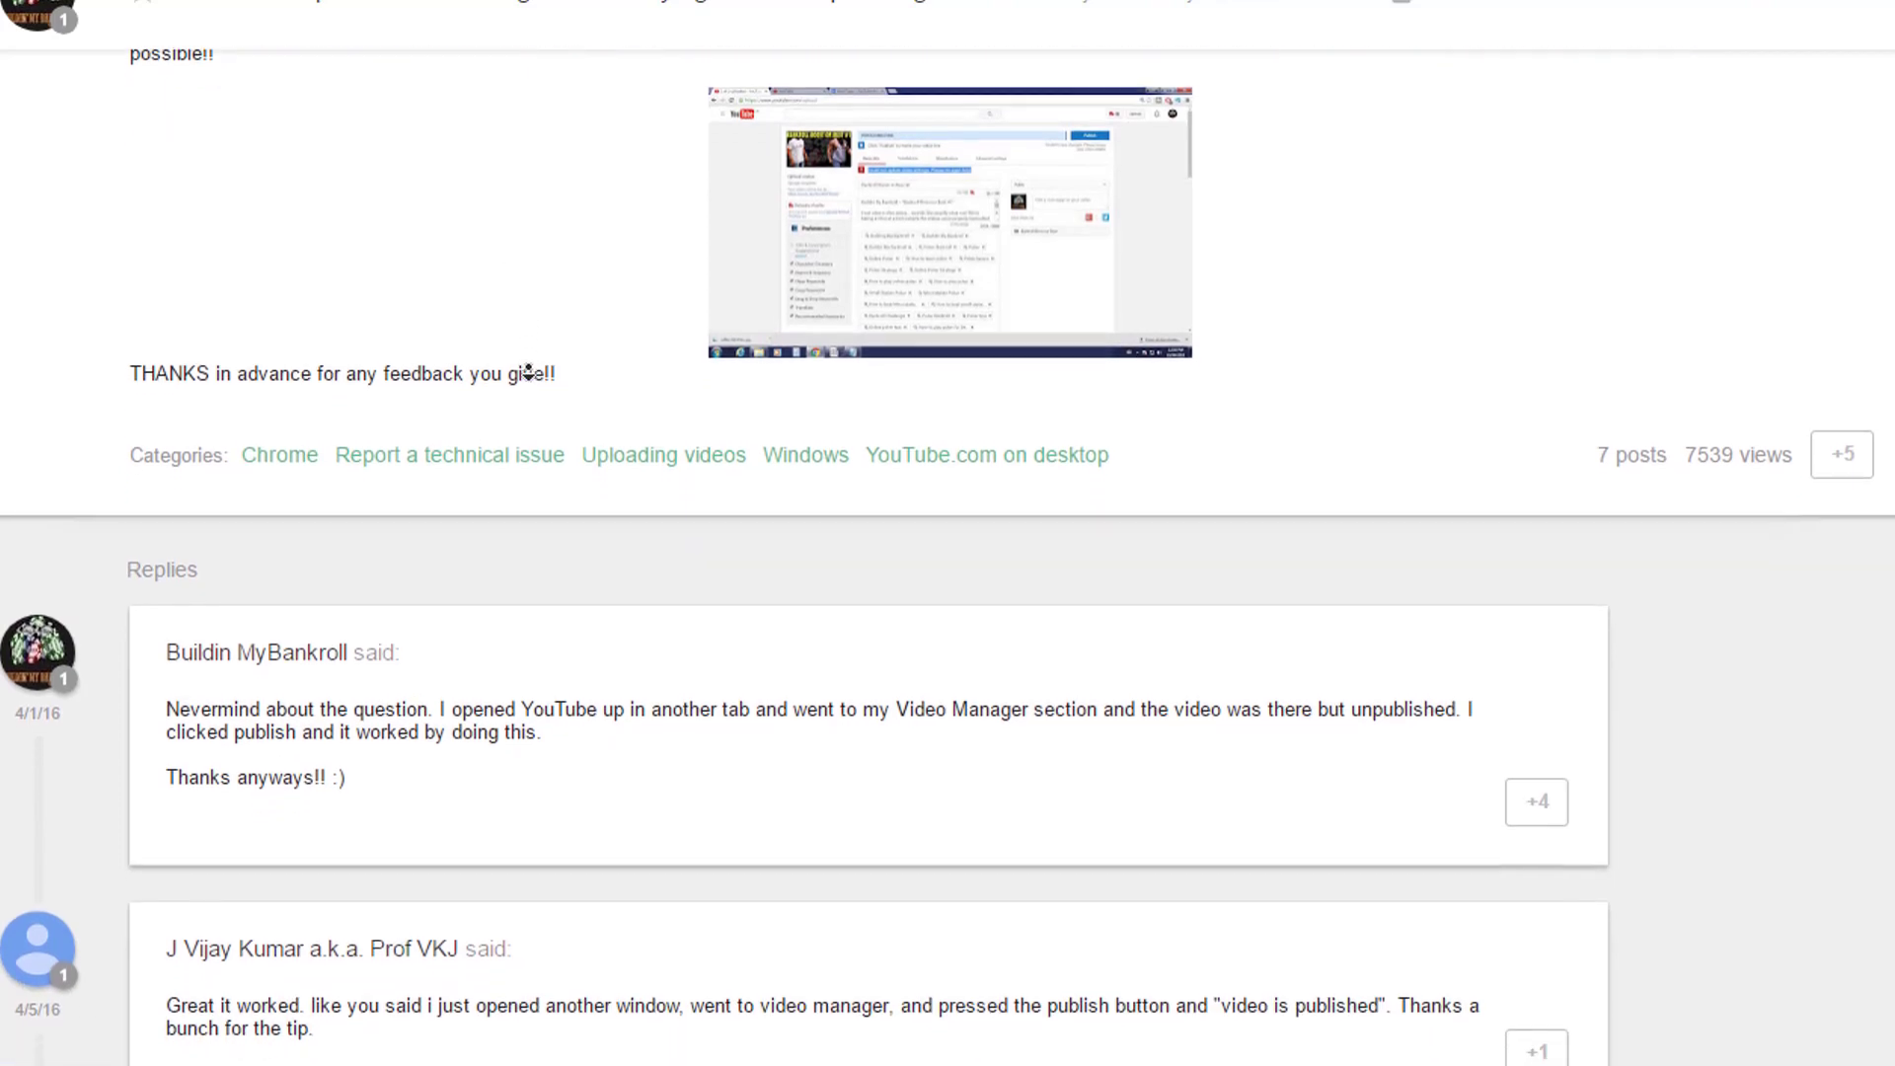
{"action": "scroll", "scroll_direction": "down", "scroll_amount": 3}
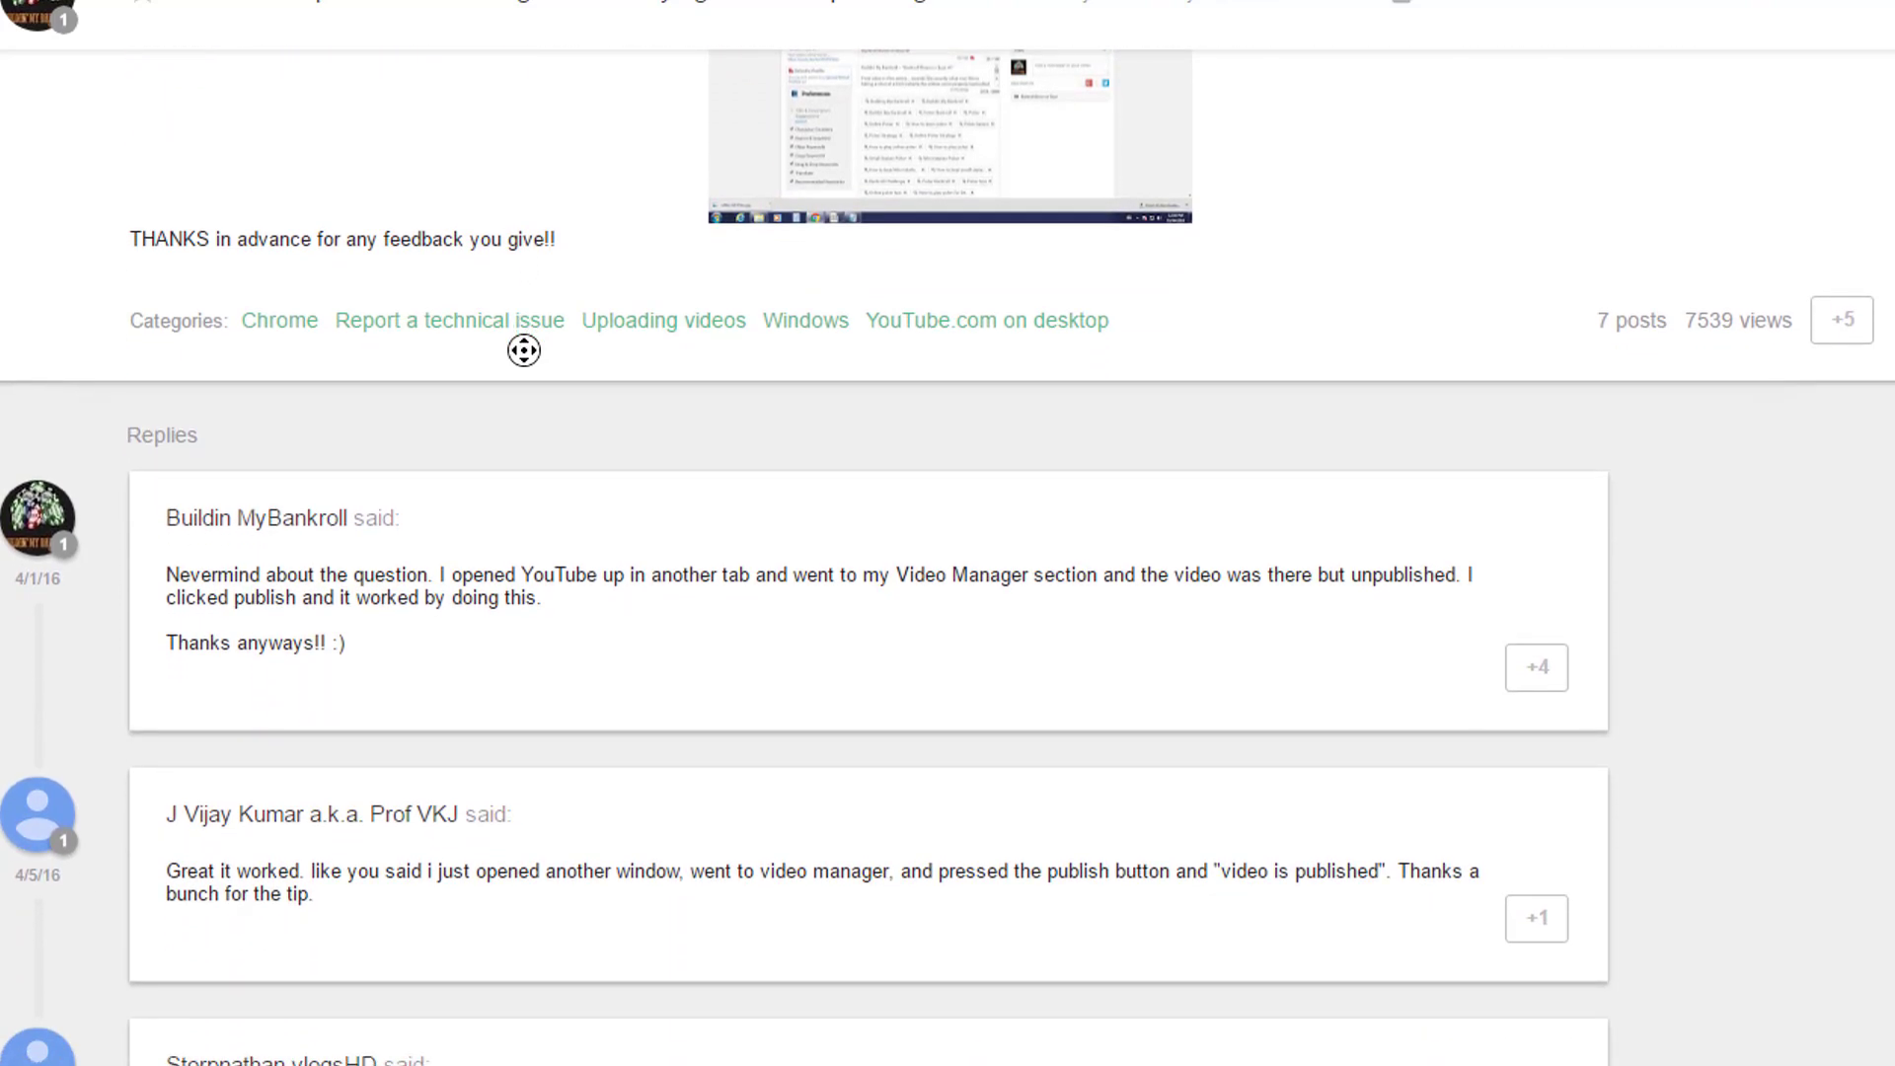
{"action": "scroll", "scroll_direction": "down", "scroll_amount": 3}
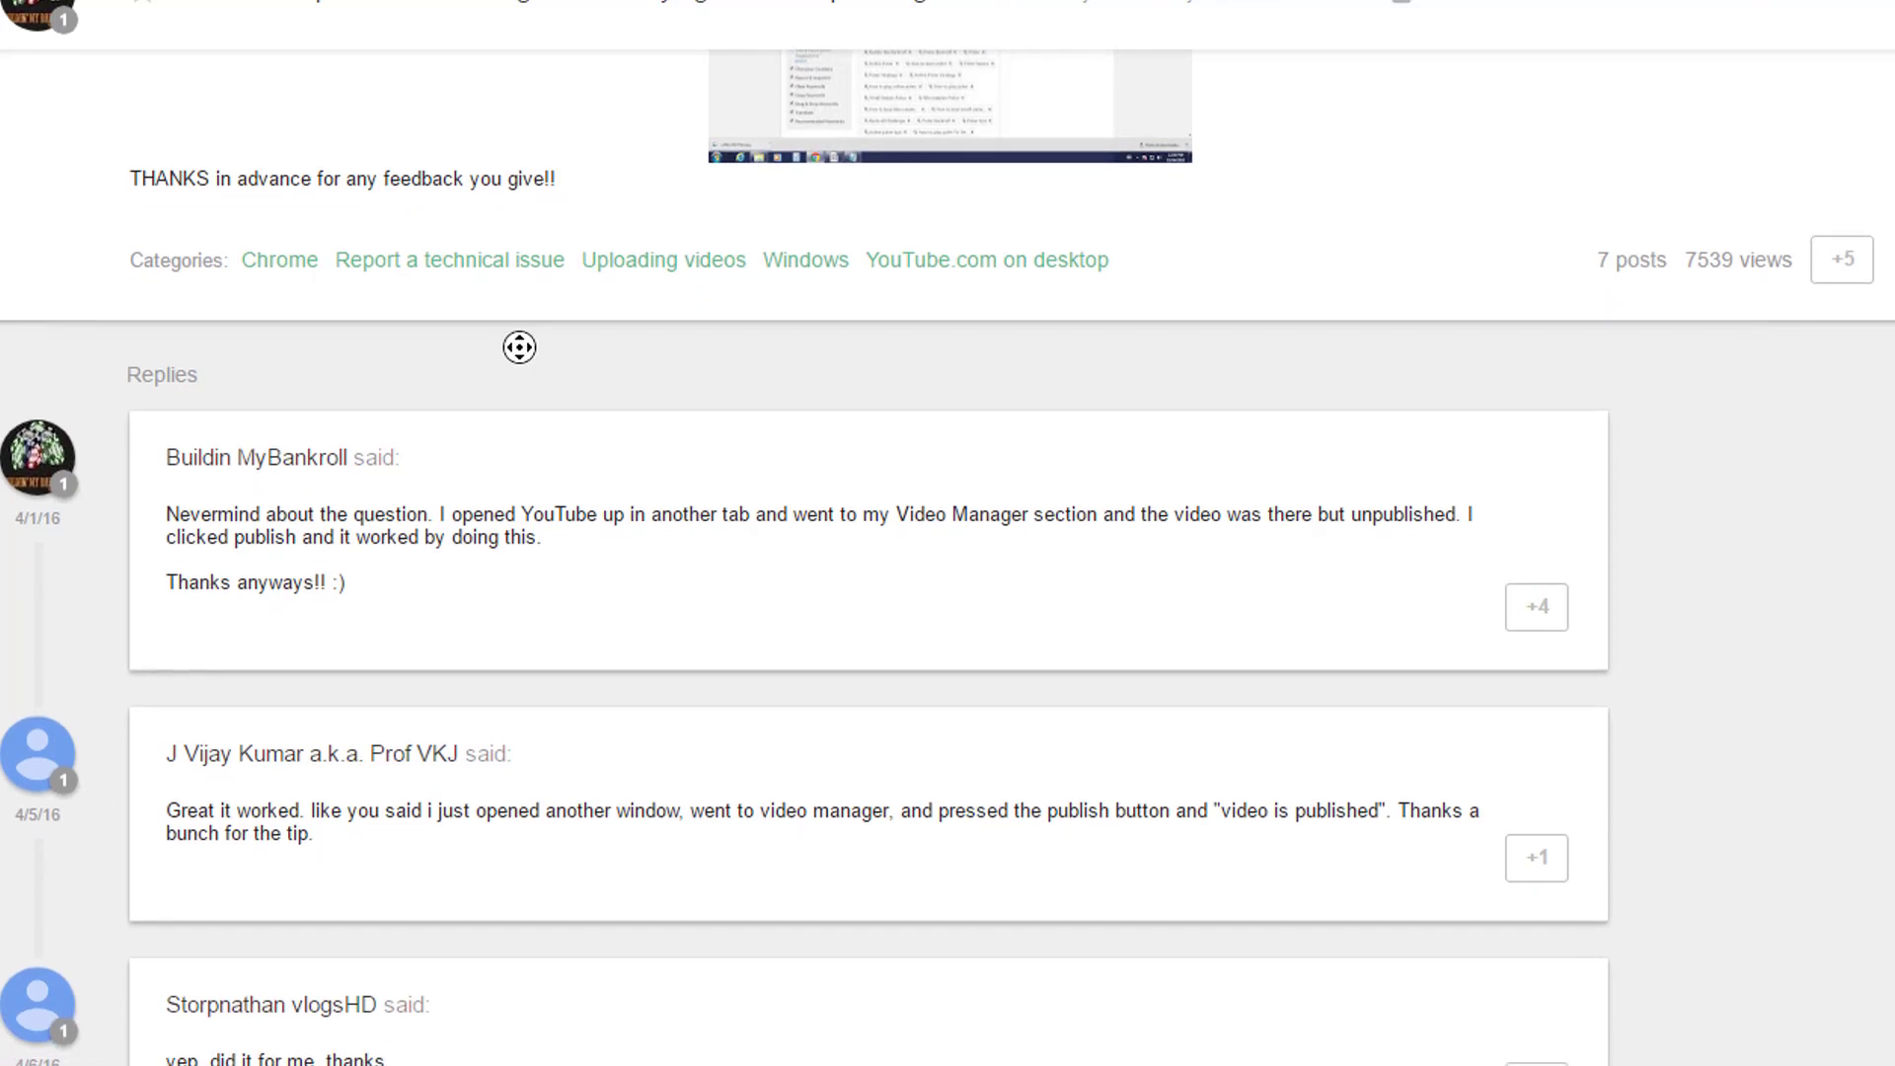
{"action": "scroll", "scroll_direction": "down", "scroll_amount": 3}
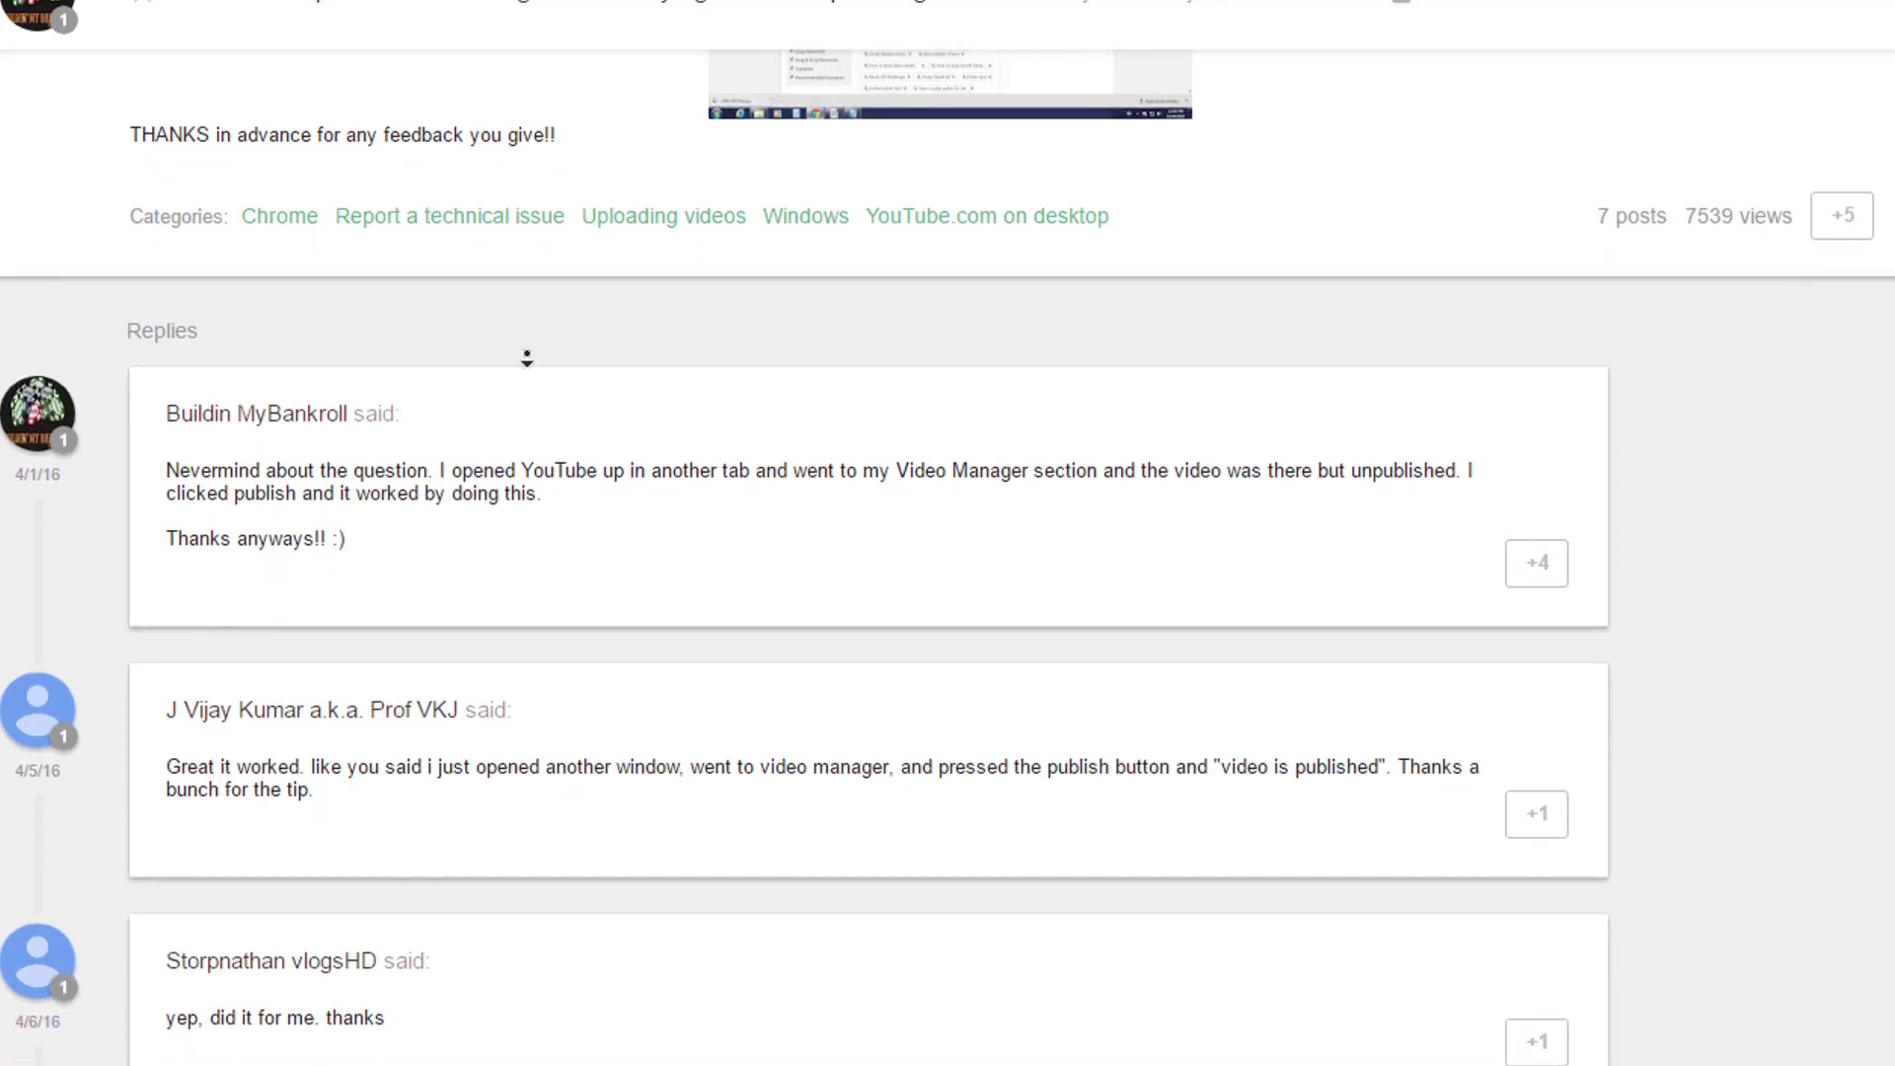
{"action": "scroll", "scroll_direction": "down", "scroll_amount": 3}
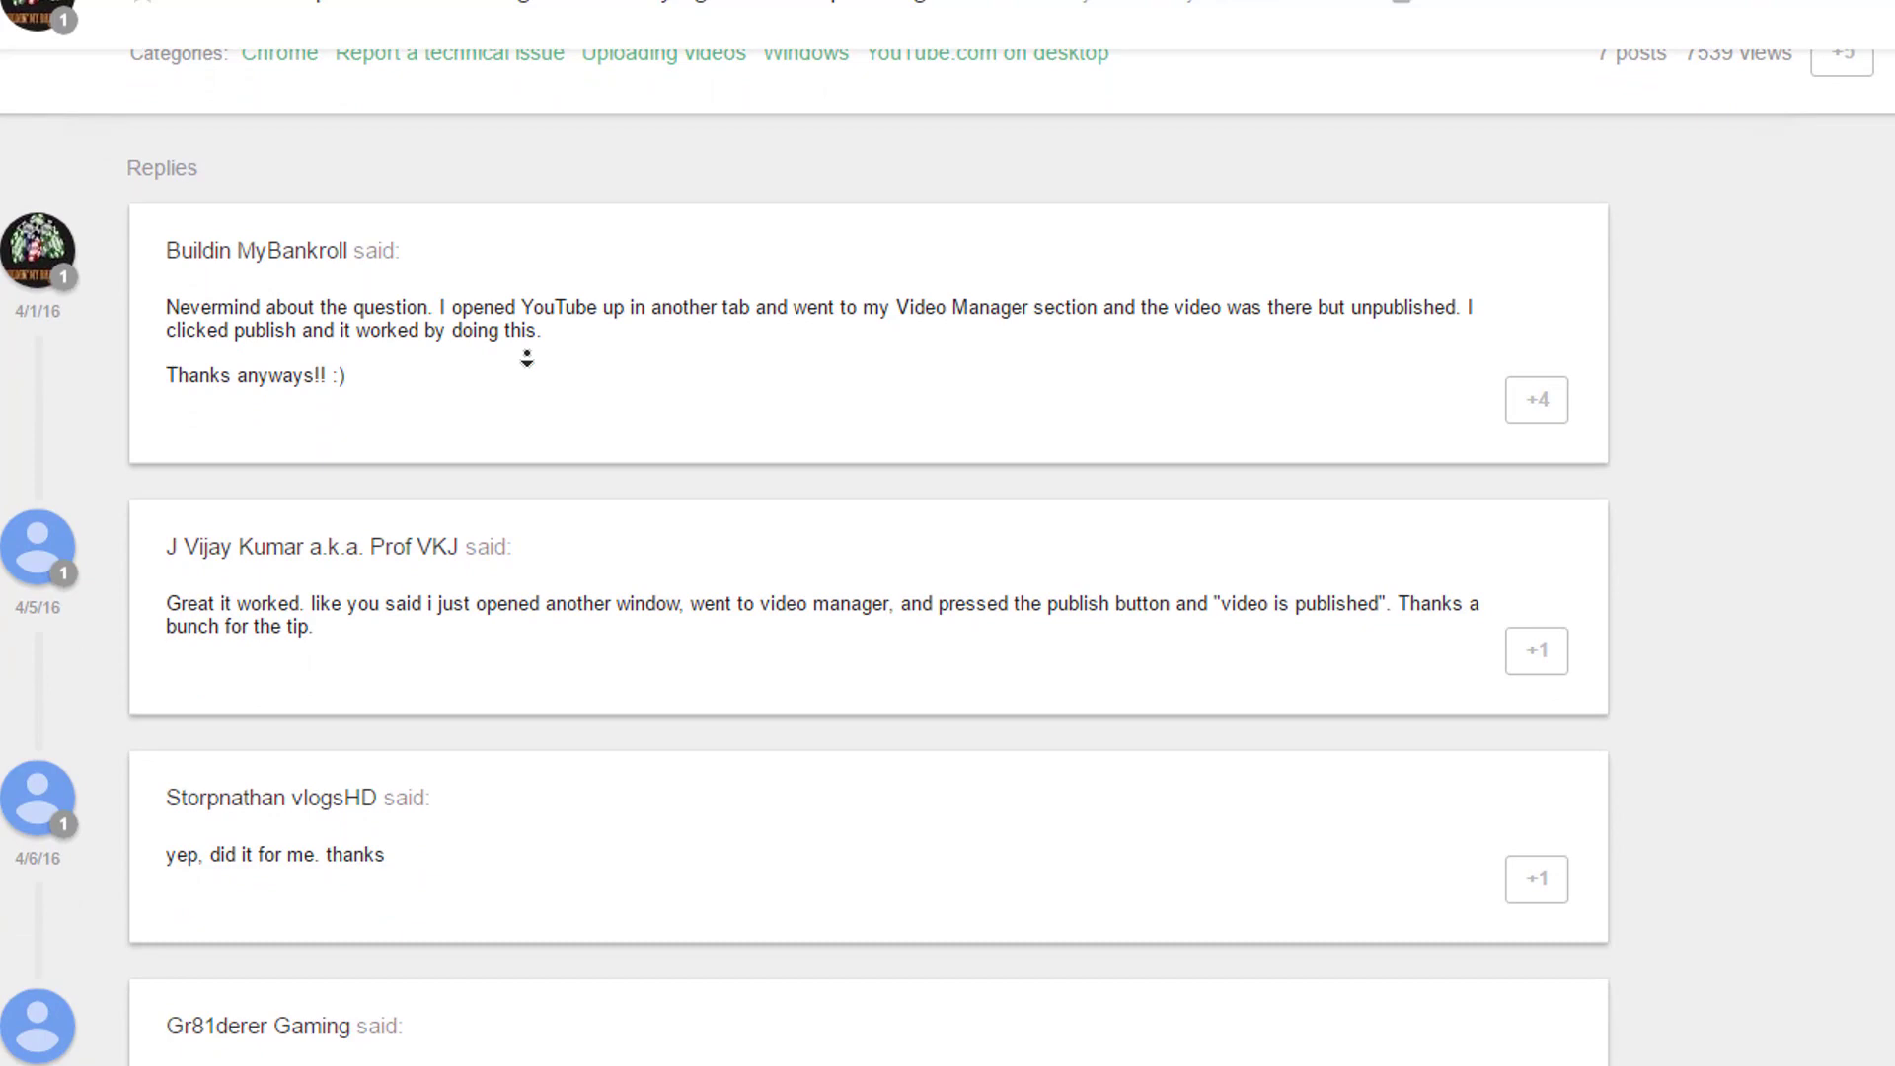
{"action": "scroll", "scroll_direction": "down", "scroll_amount": 3}
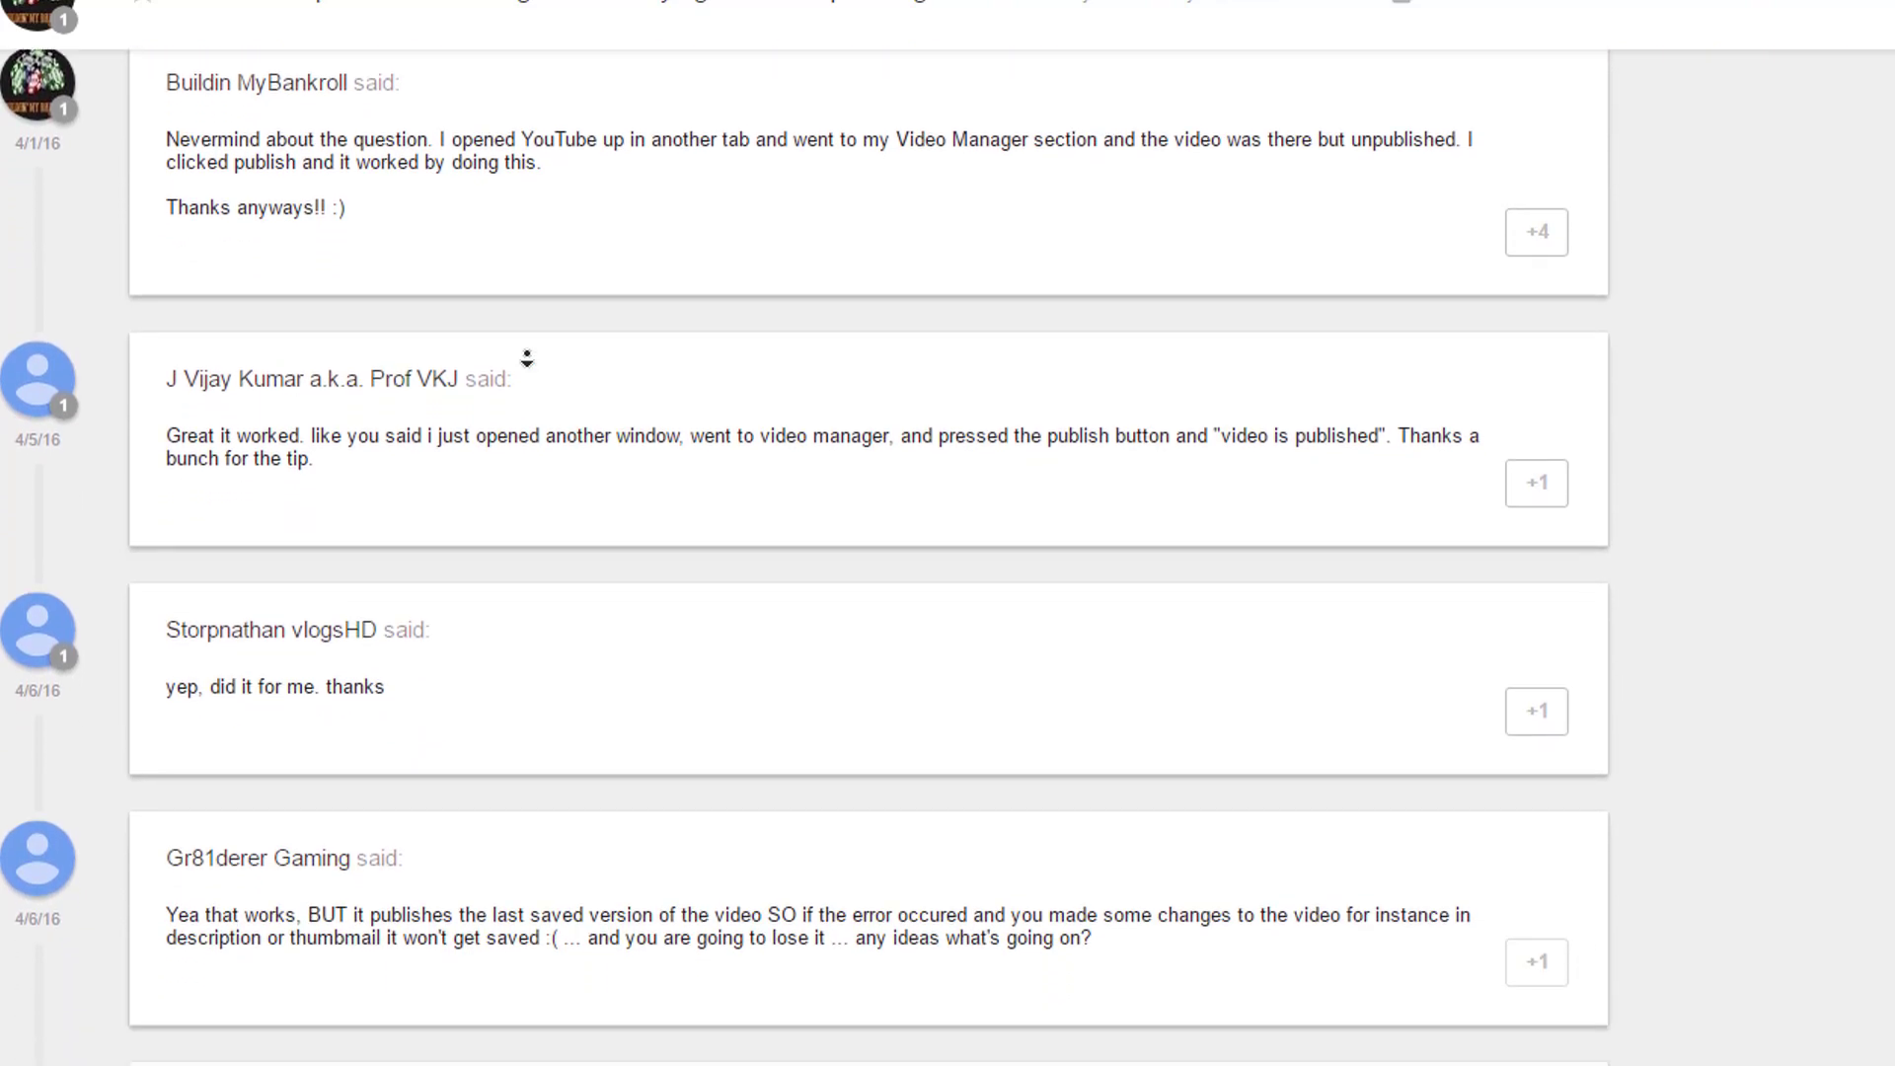
{"action": "scroll", "scroll_direction": "down", "scroll_amount": 3}
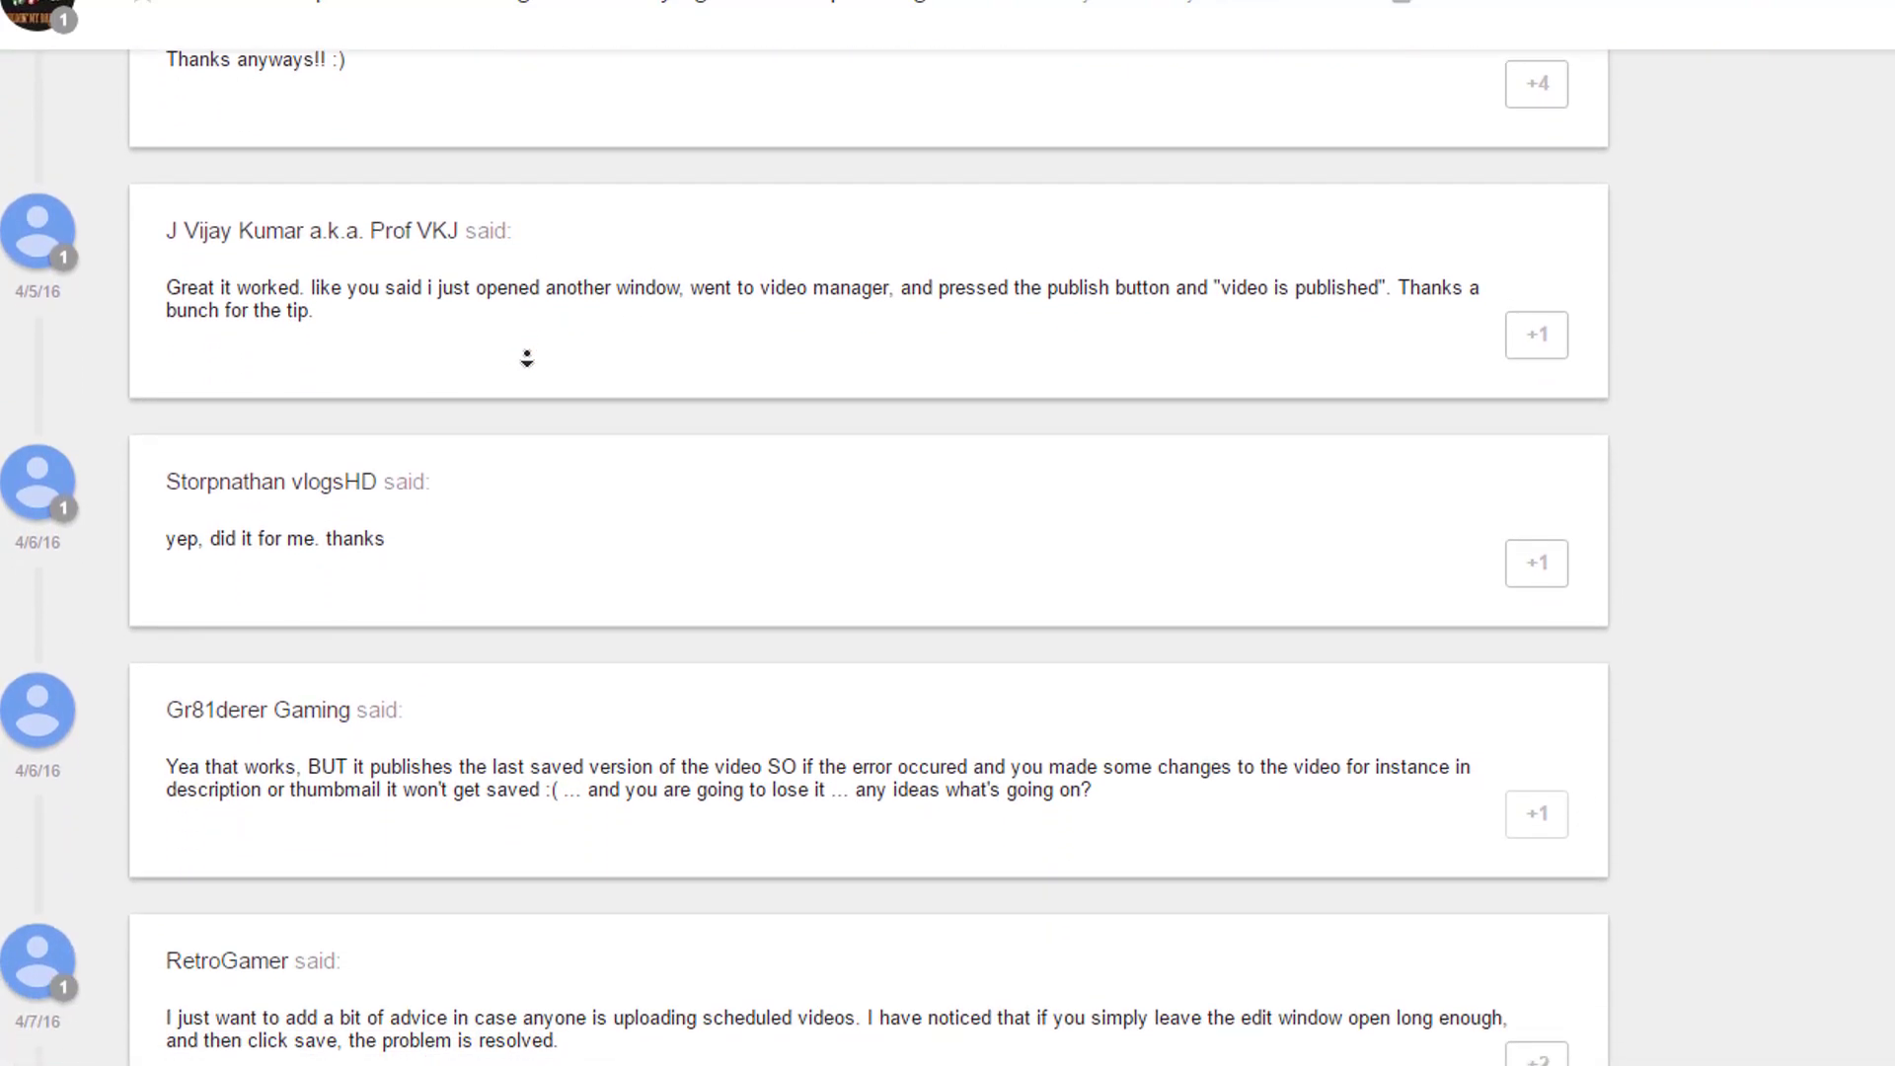
{"action": "scroll", "scroll_direction": "down", "scroll_amount": 3}
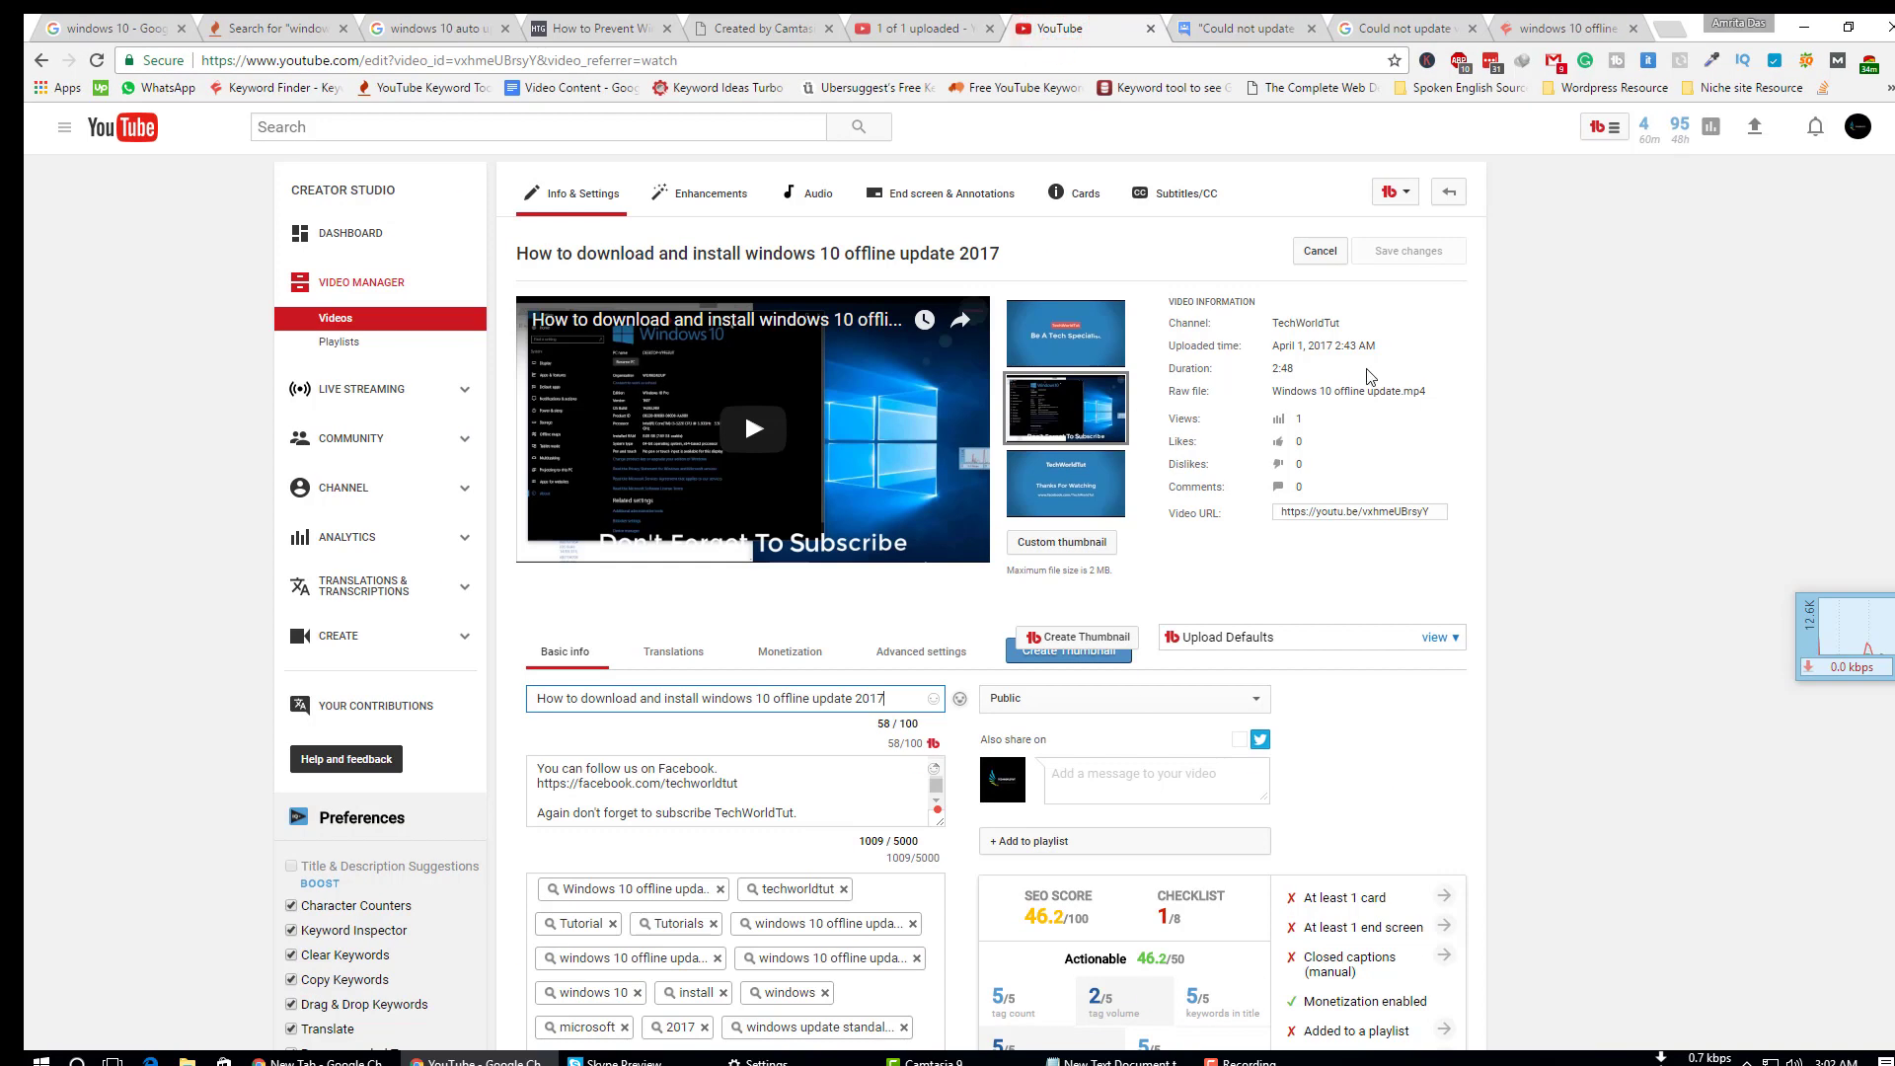
Step: Go to the TechWorldTut Creator Studio dashboard through the account avatar menu
{"action": "left_click", "coordinate": [1858, 127]}
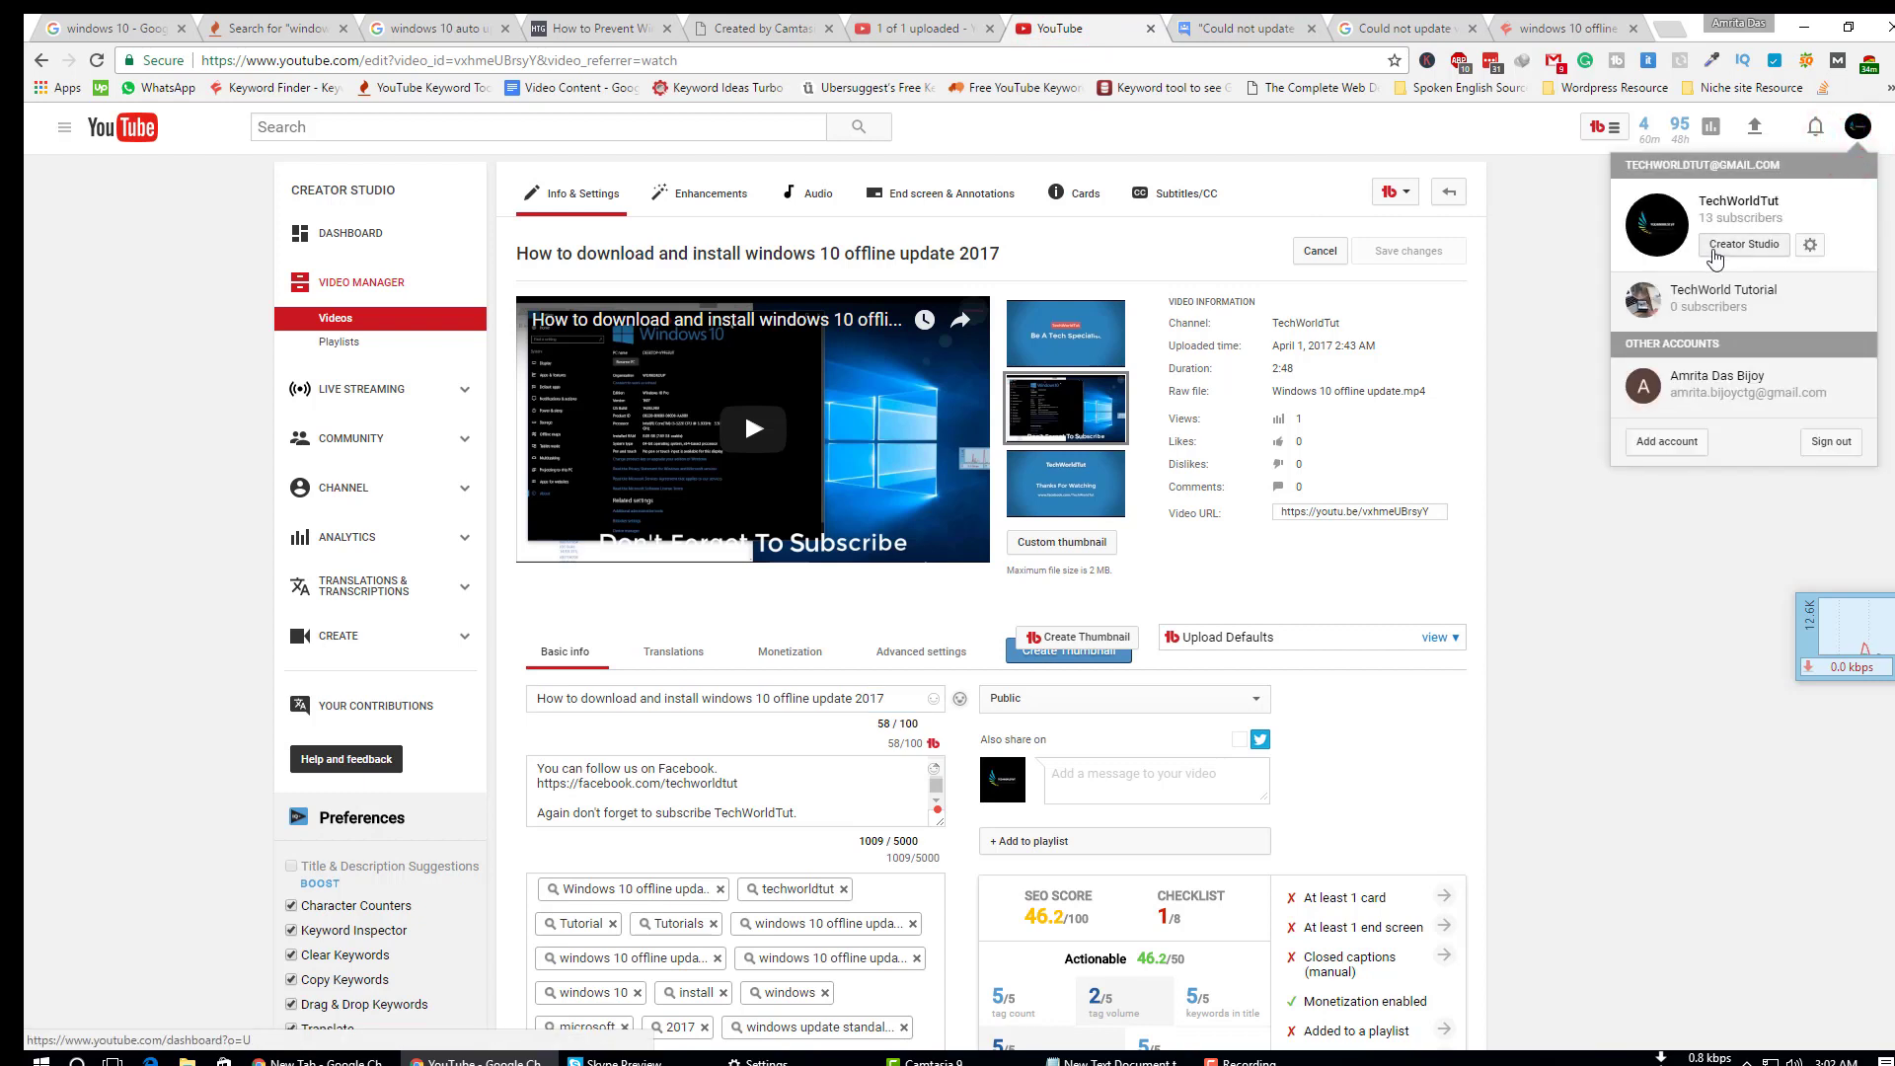
{"action": "left_click", "coordinate": [1743, 244]}
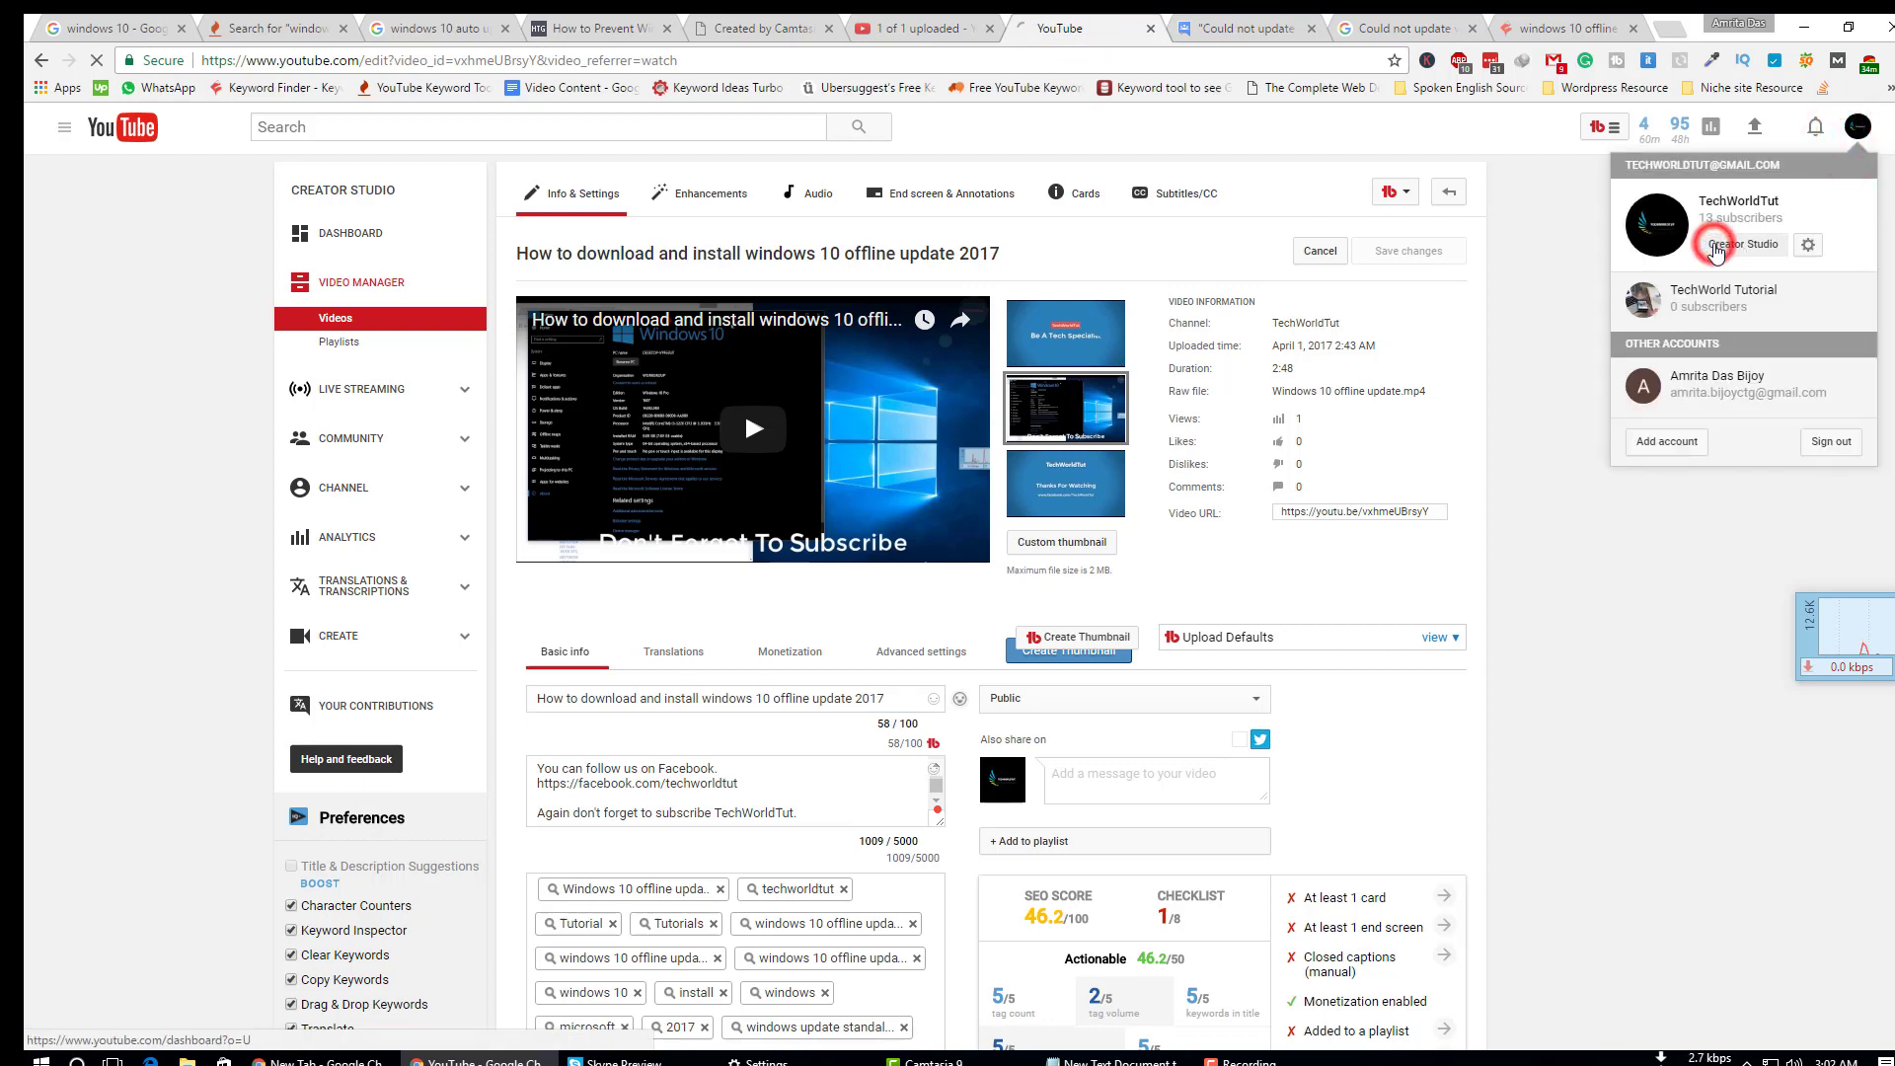
{"action": "left_click", "coordinate": [1739, 244]}
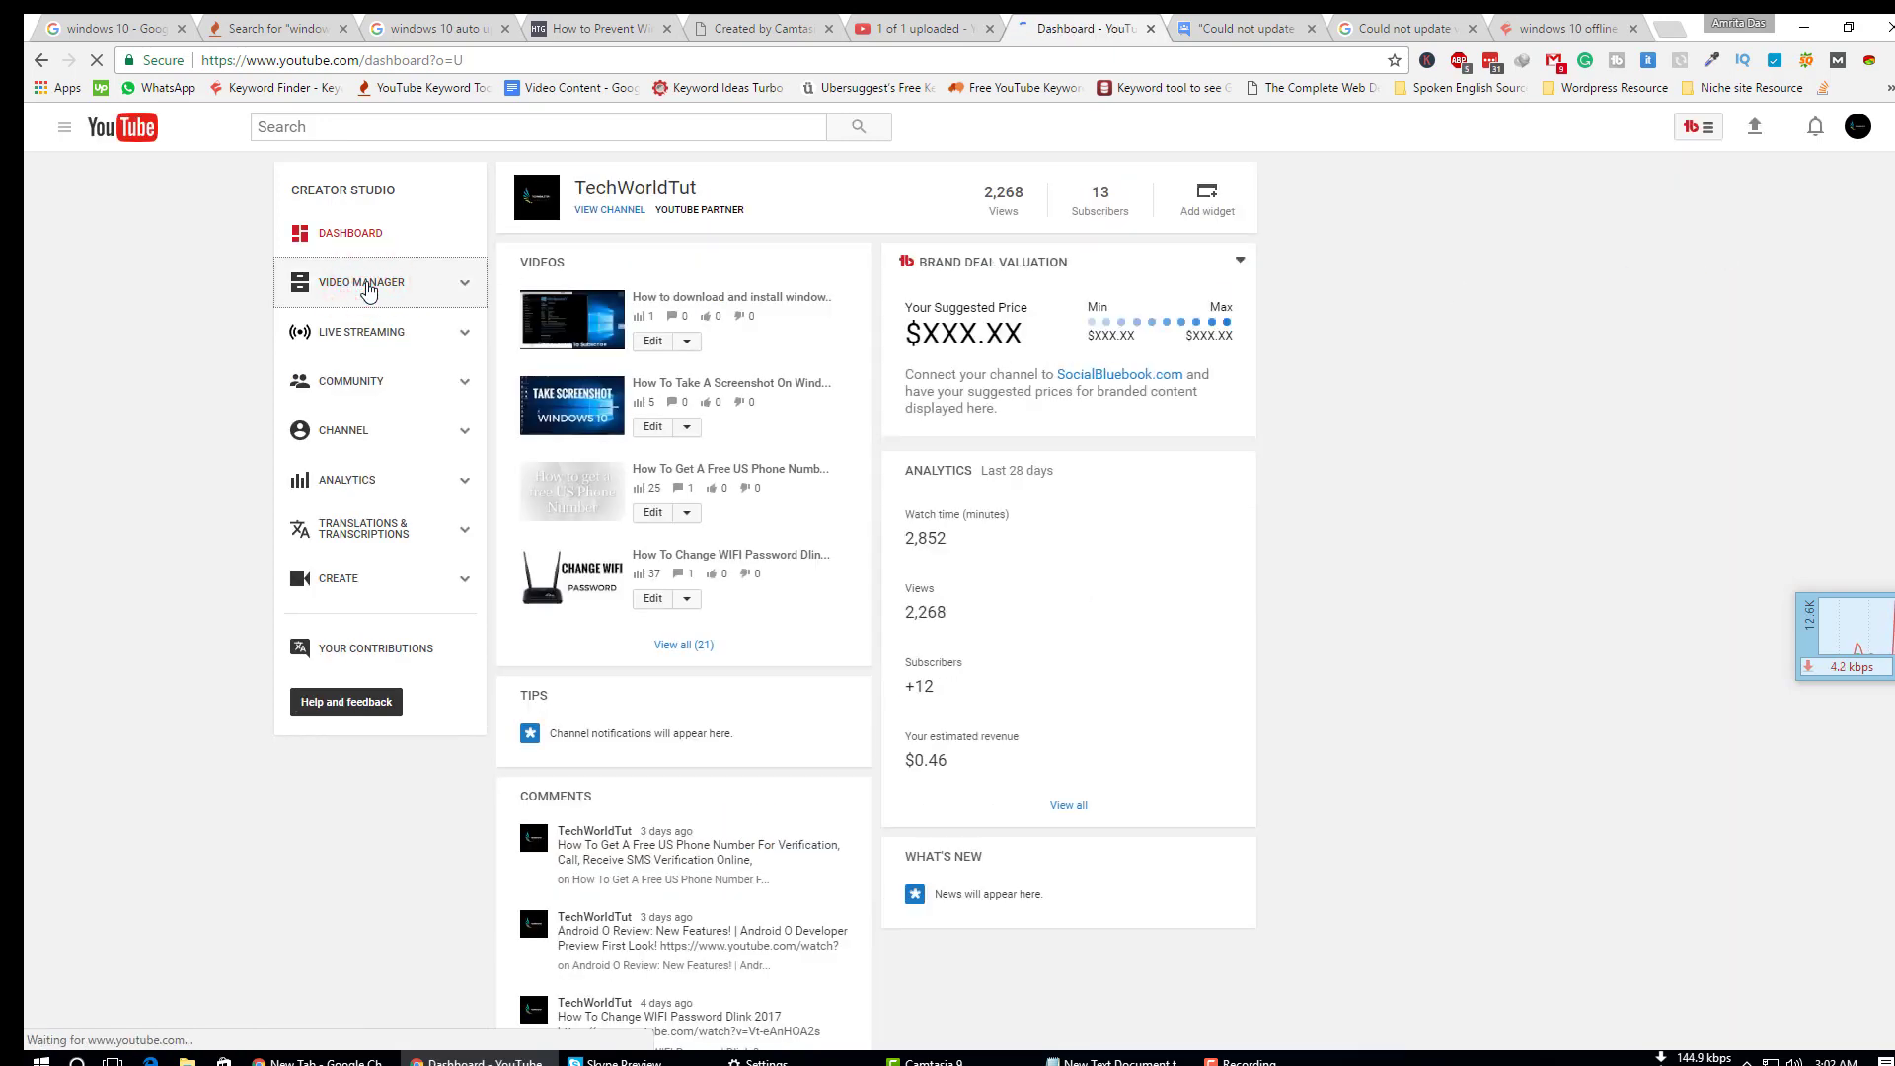
Step: Open Video Manager to list the channel's 21 videos
{"action": "left_click", "coordinate": [360, 281]}
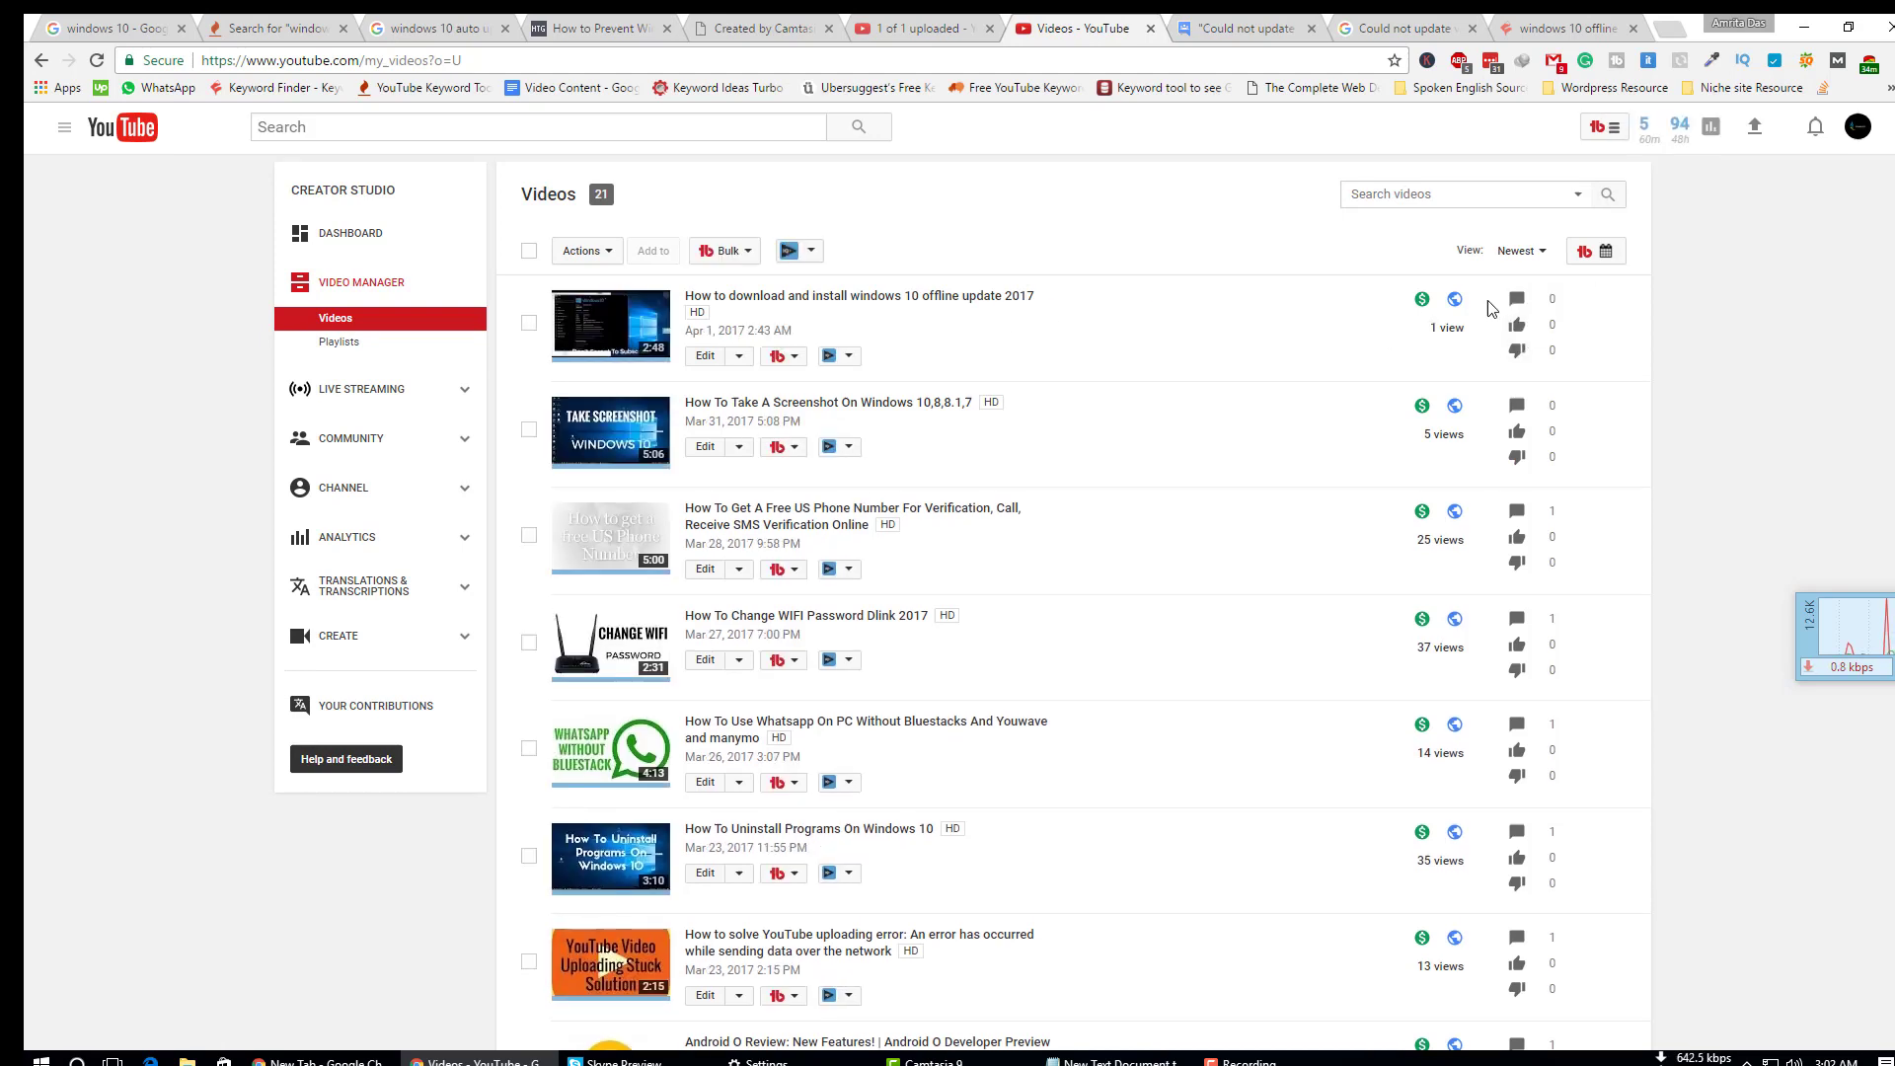
{"action": "mouse_move", "coordinate": [1485, 306]}
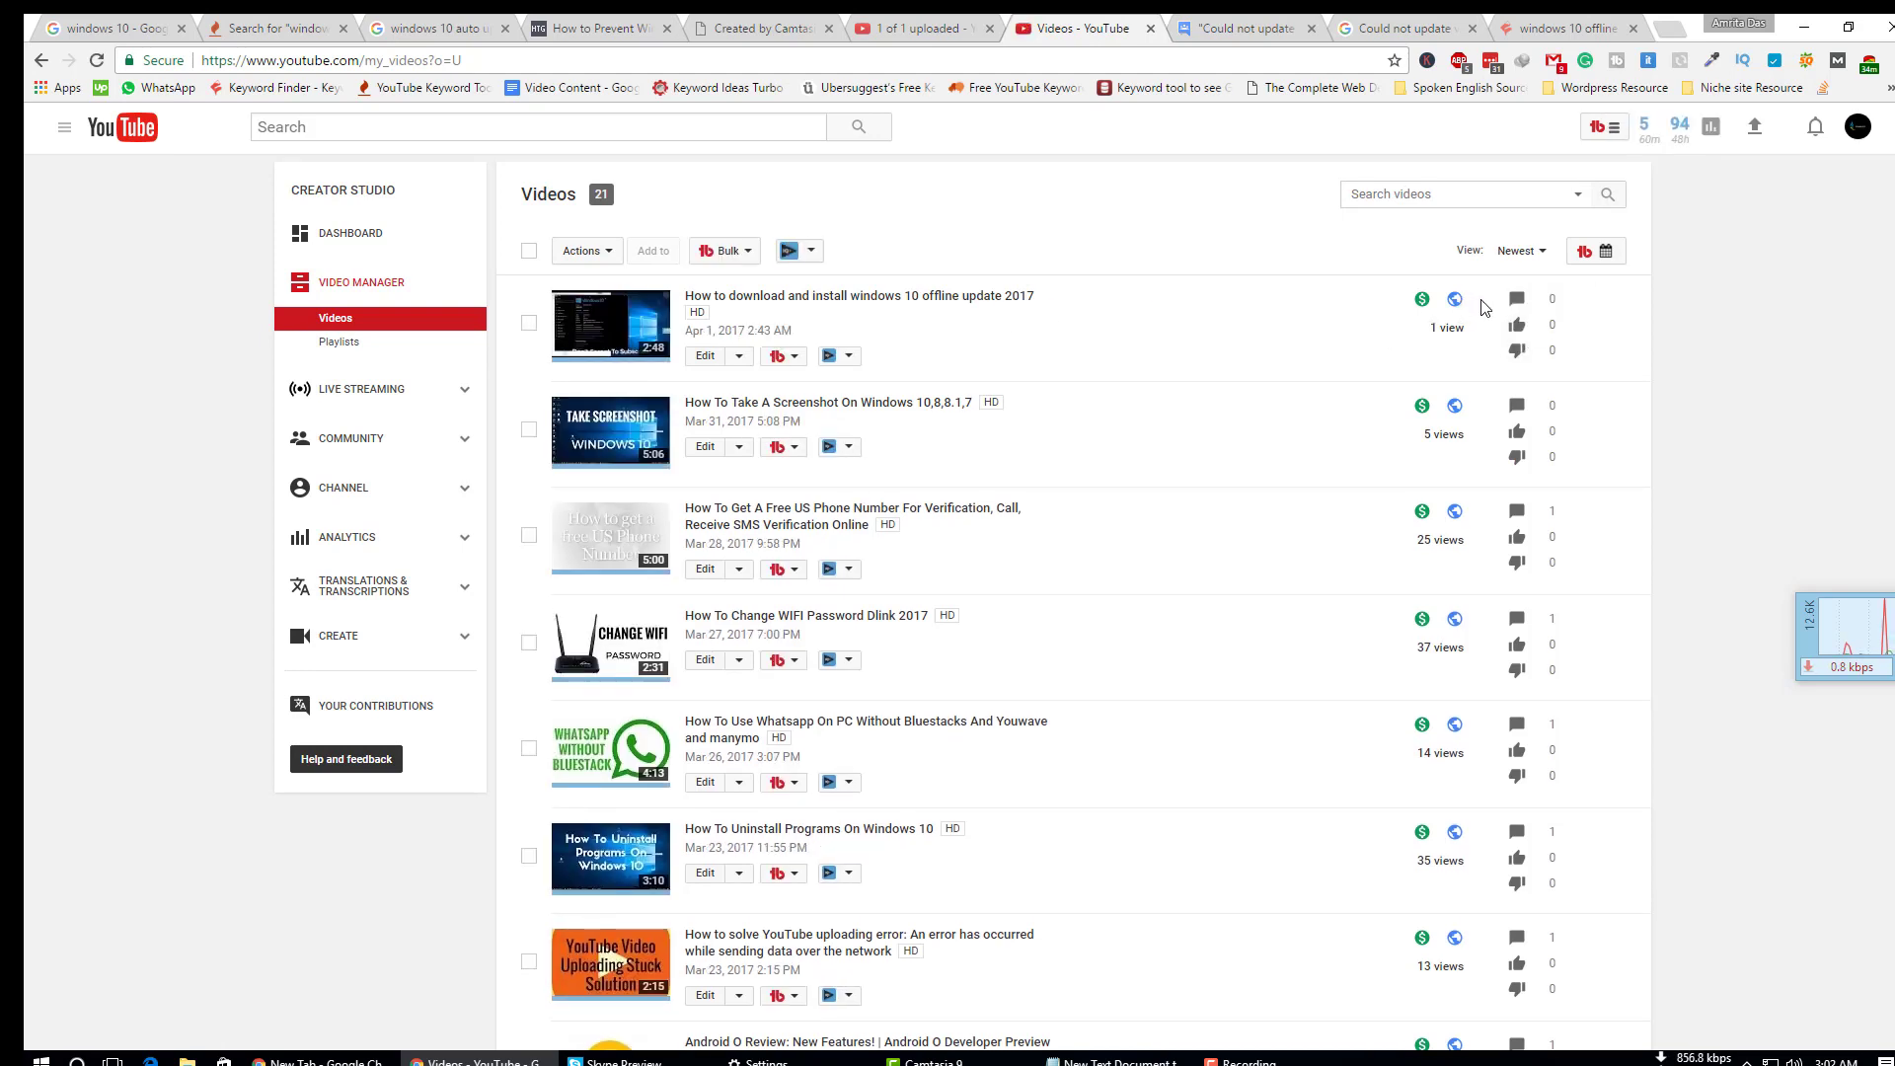